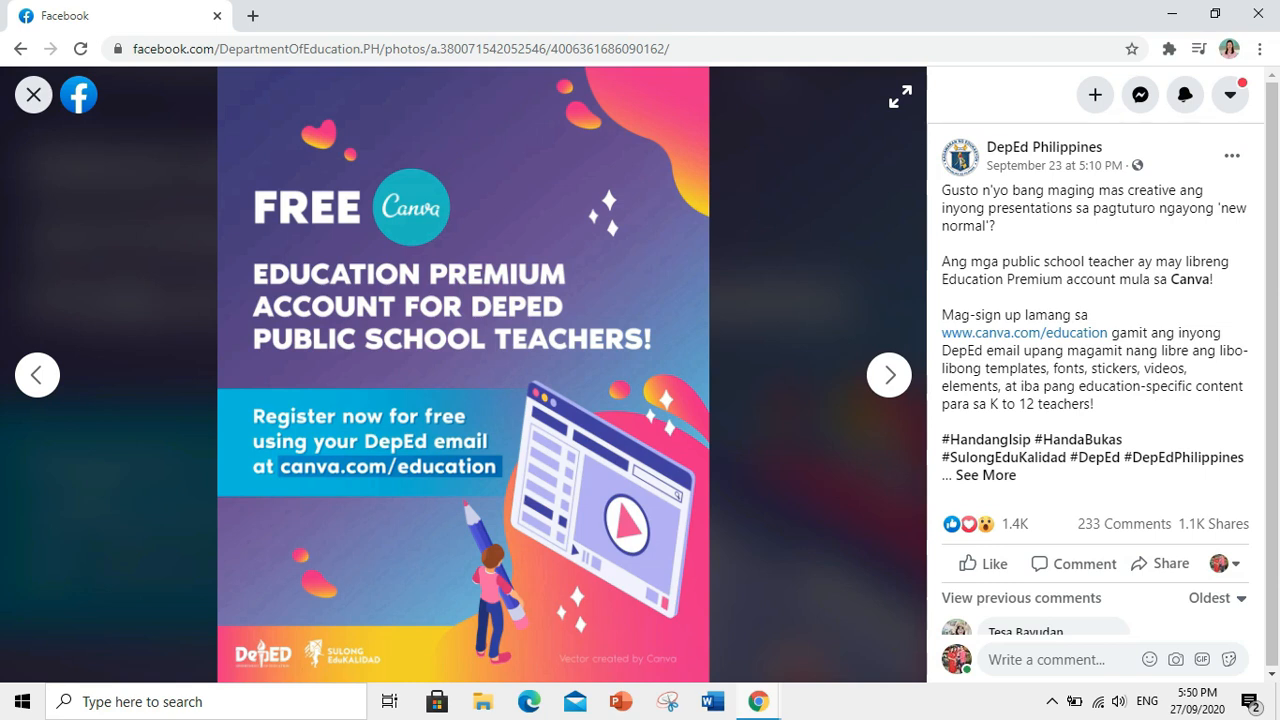
mouse_move(437, 236)
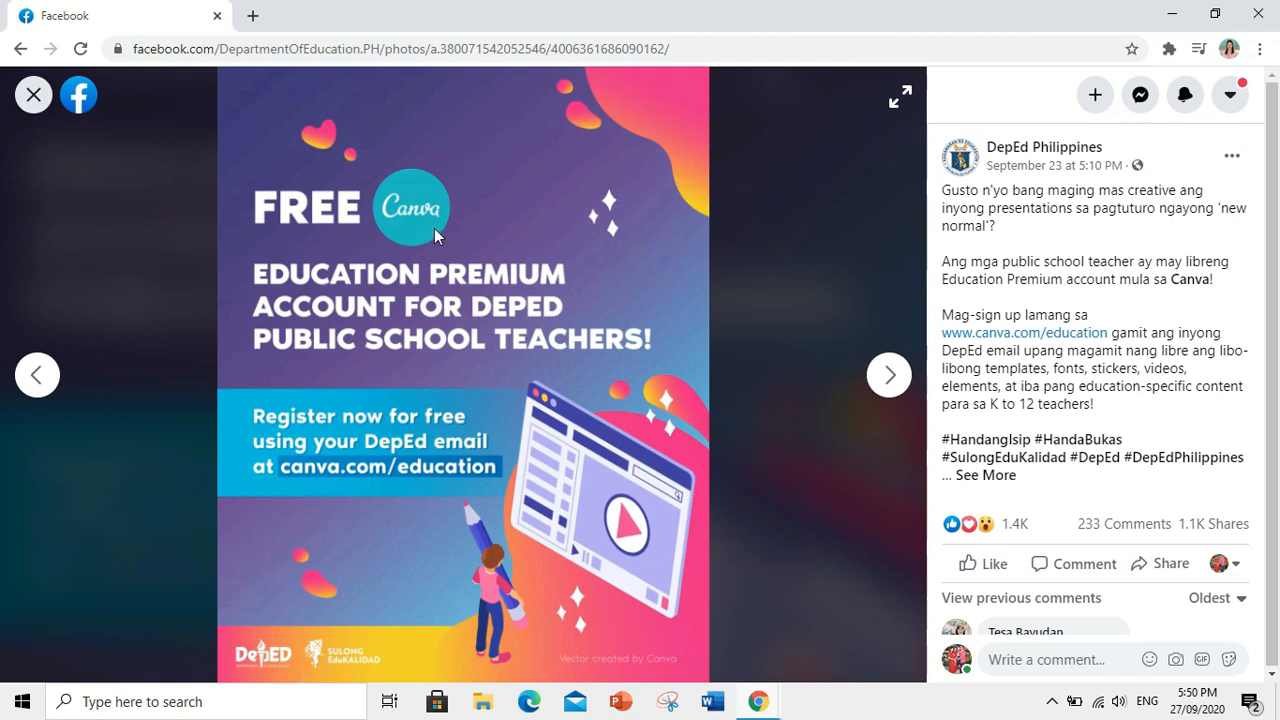
mouse_move(233, 336)
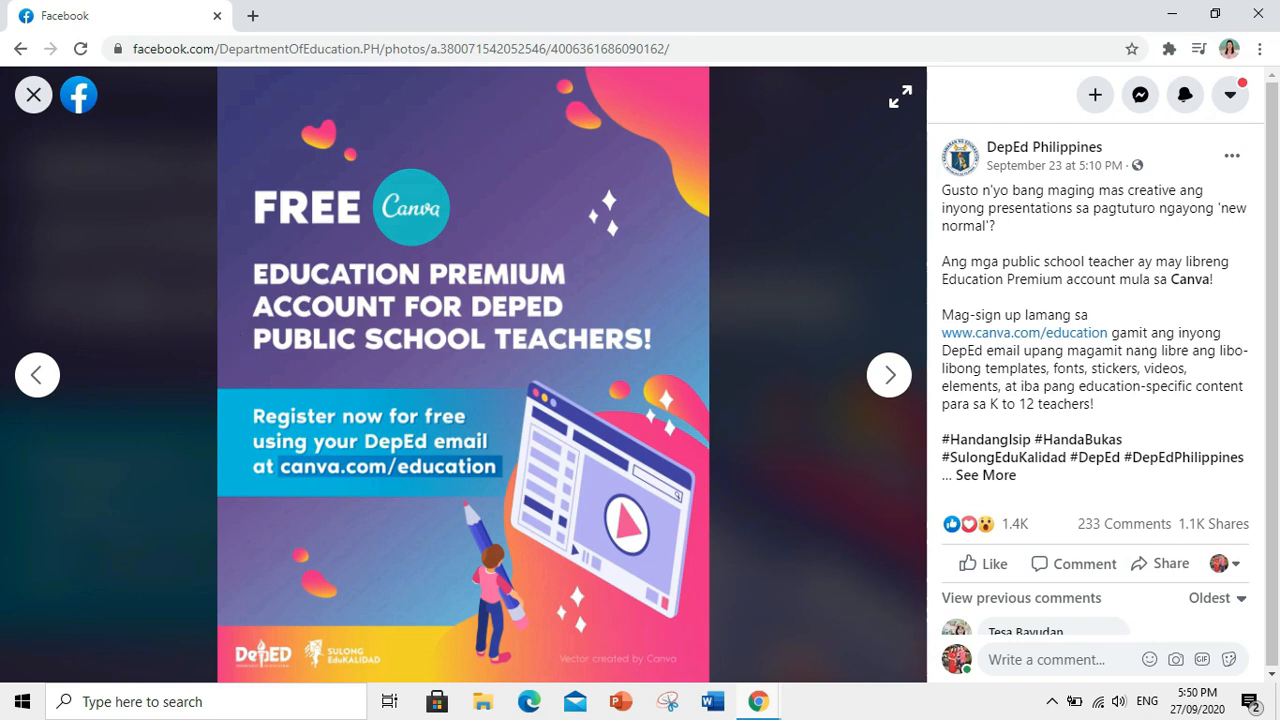
mouse_move(227, 364)
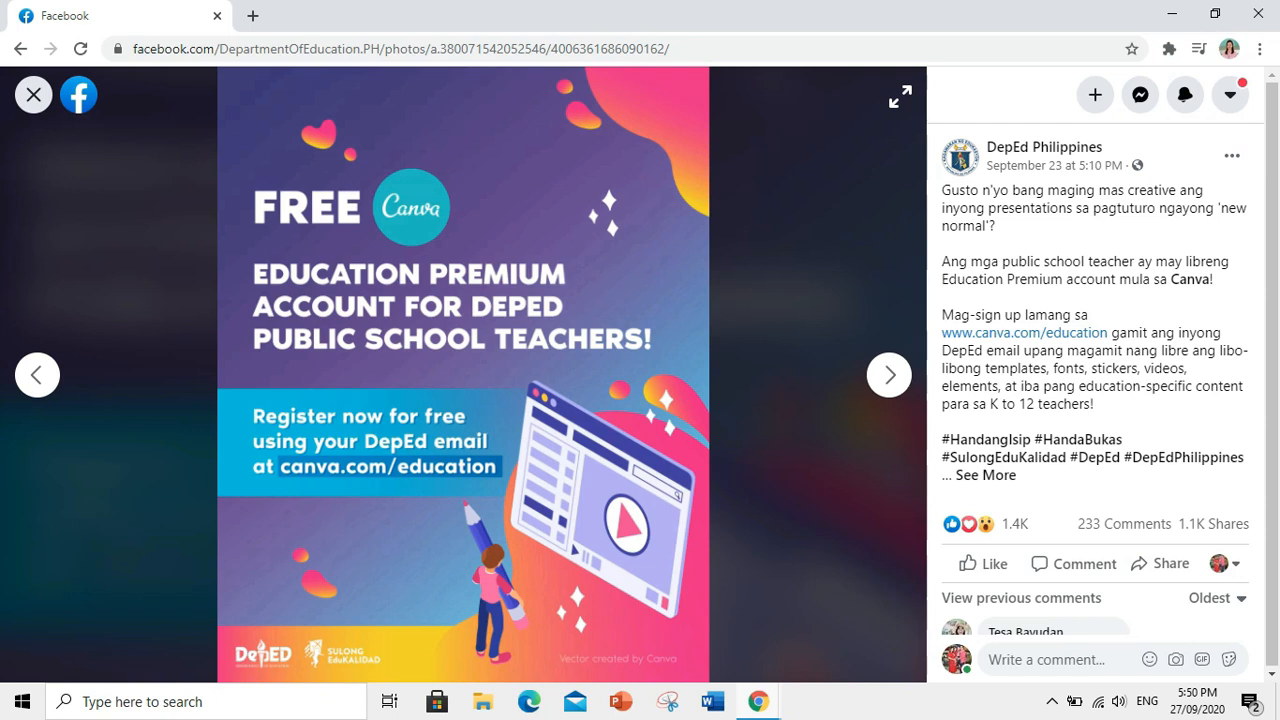
mouse_move(88, 277)
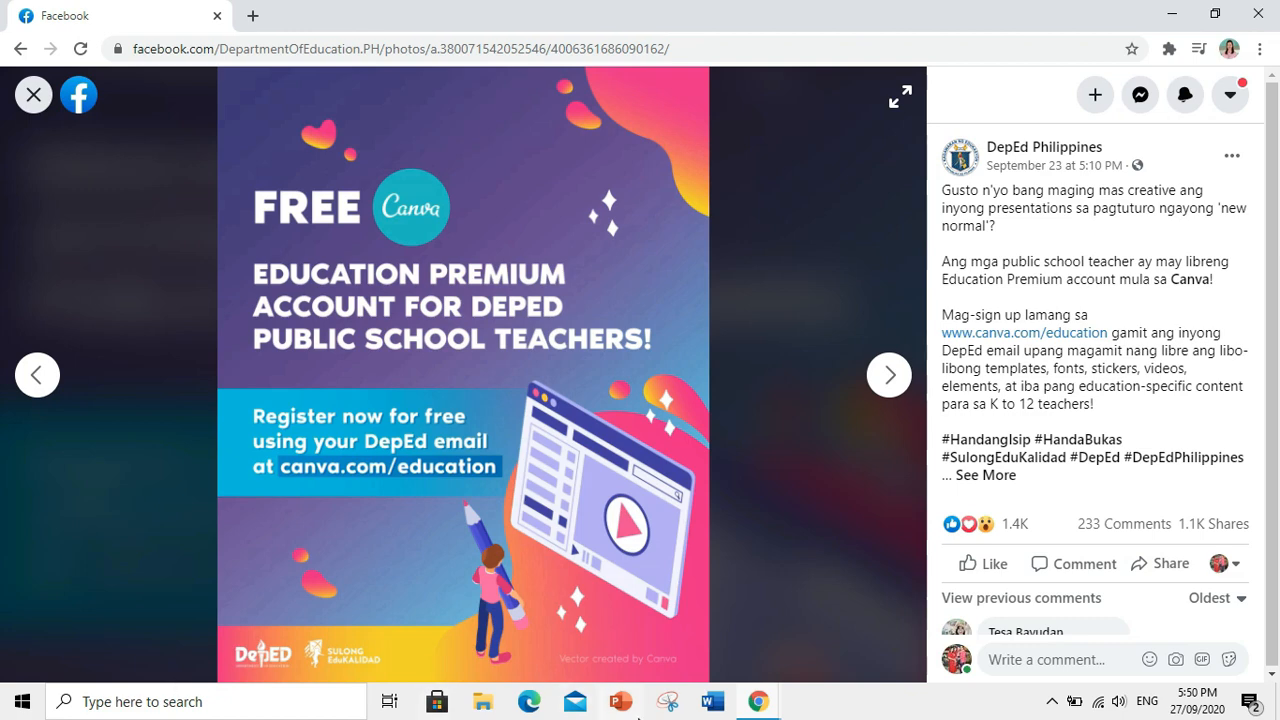
mouse_move(1024, 332)
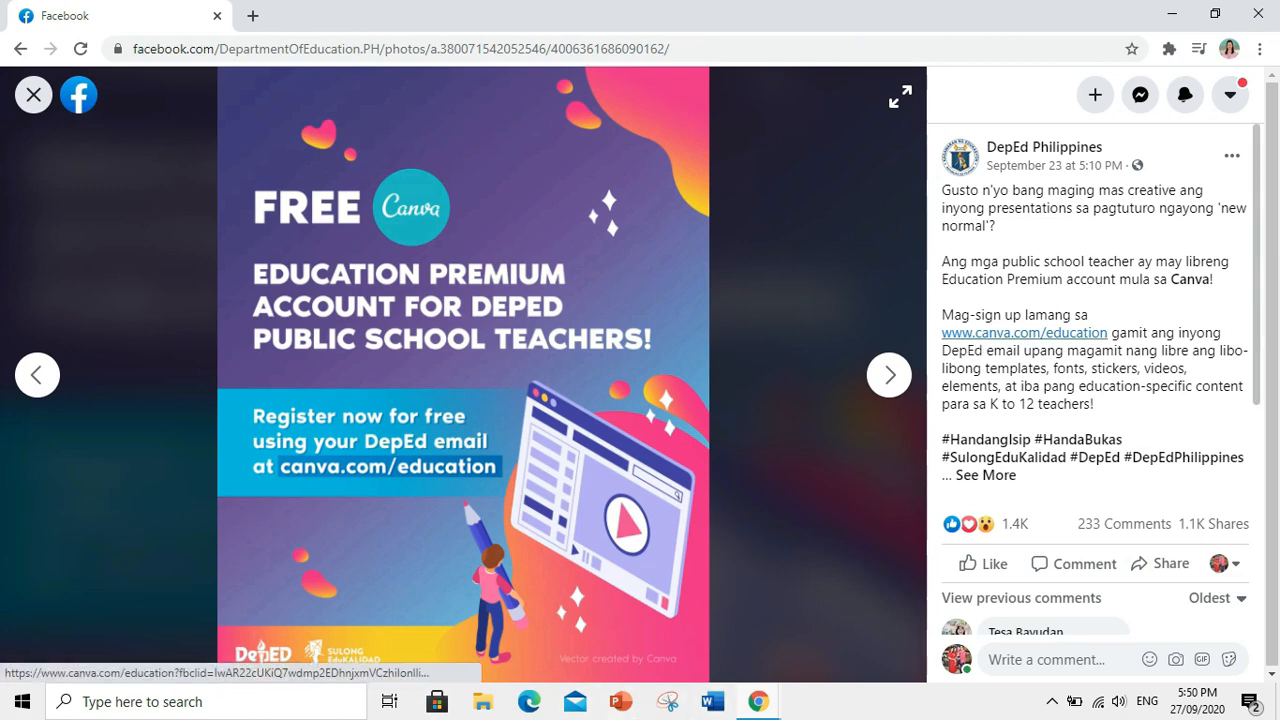
Step: Follow the canva.com/education link, browse the Education page, and start signing up
click(1024, 332)
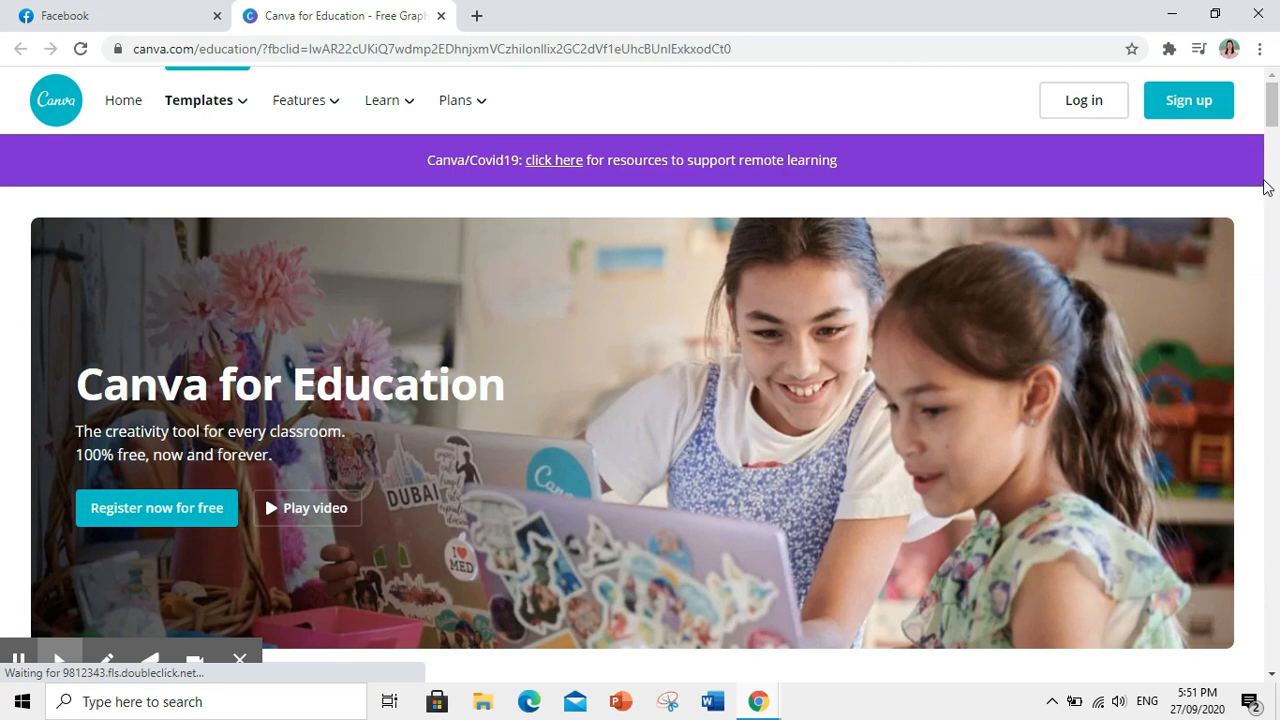
scroll(down, 3)
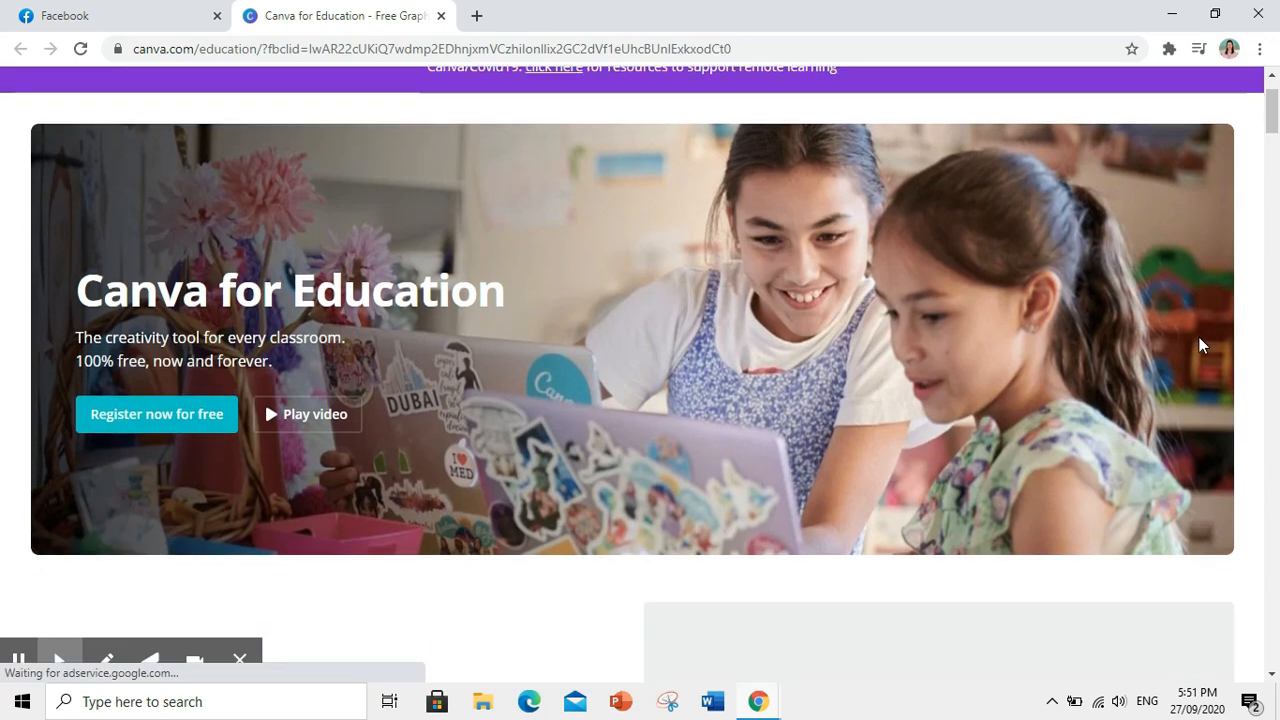
scroll(down, 3)
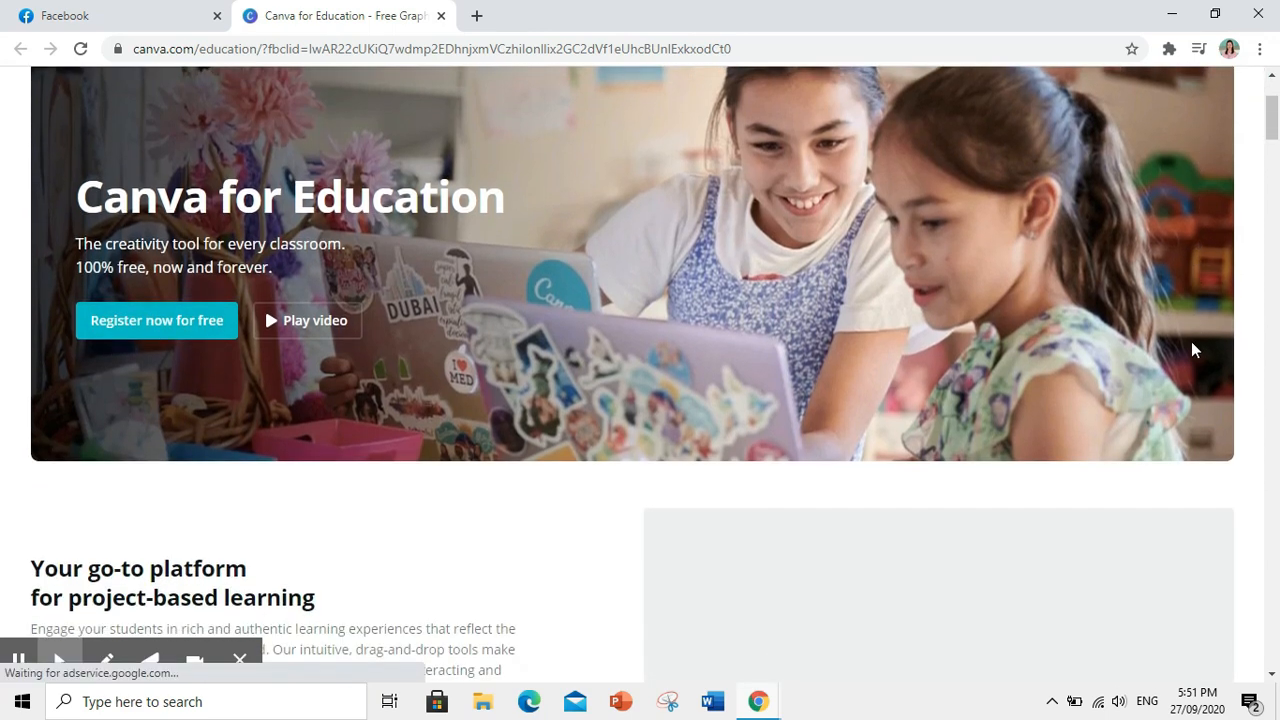
scroll(down, 3)
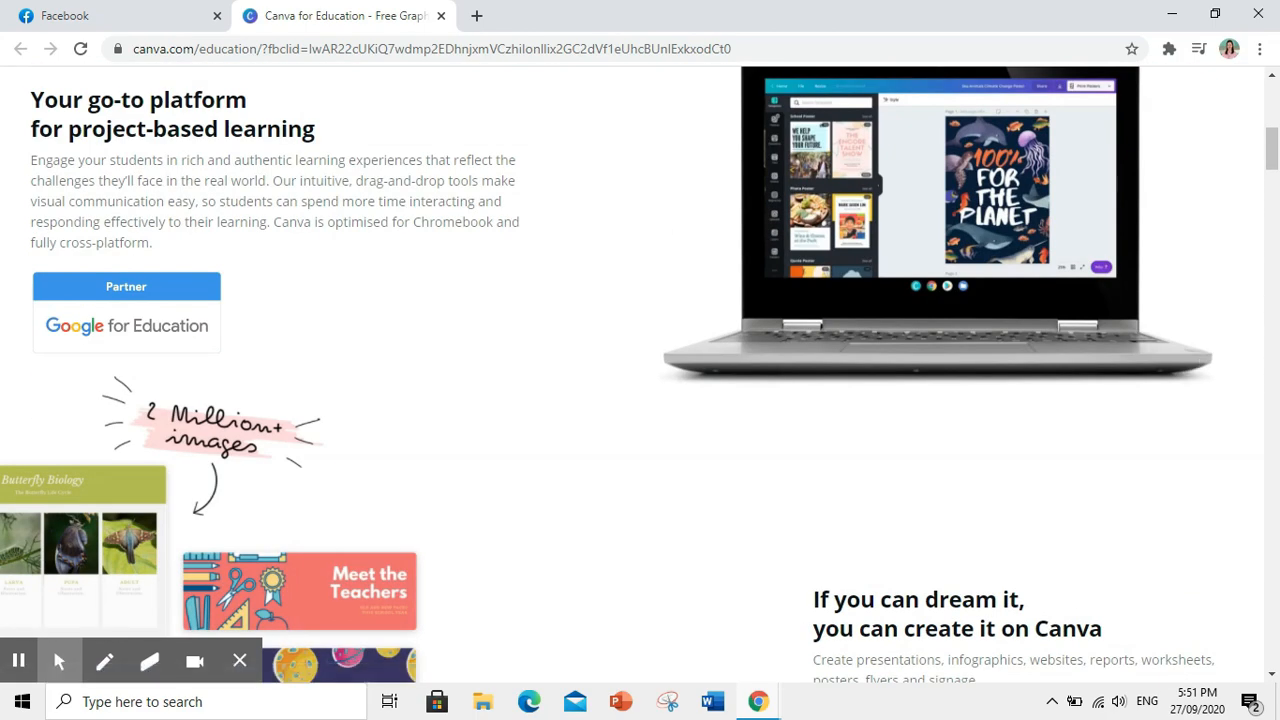
scroll(up, 3)
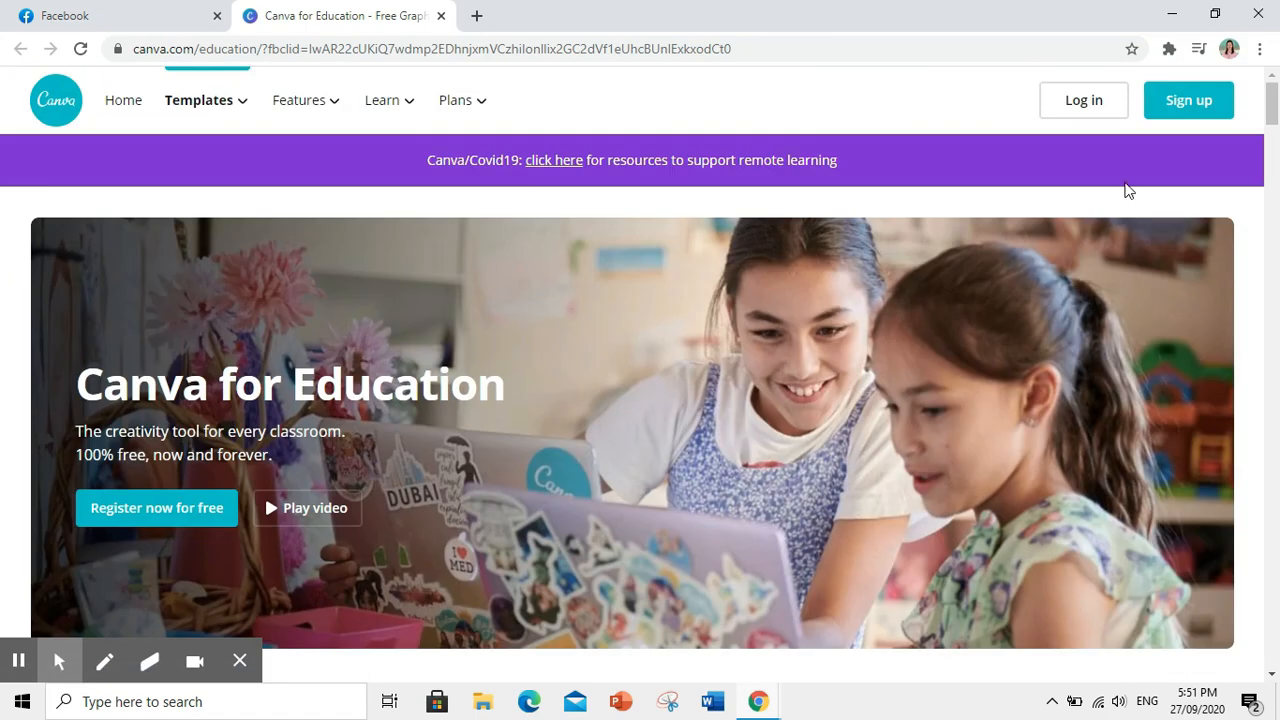
click(1188, 100)
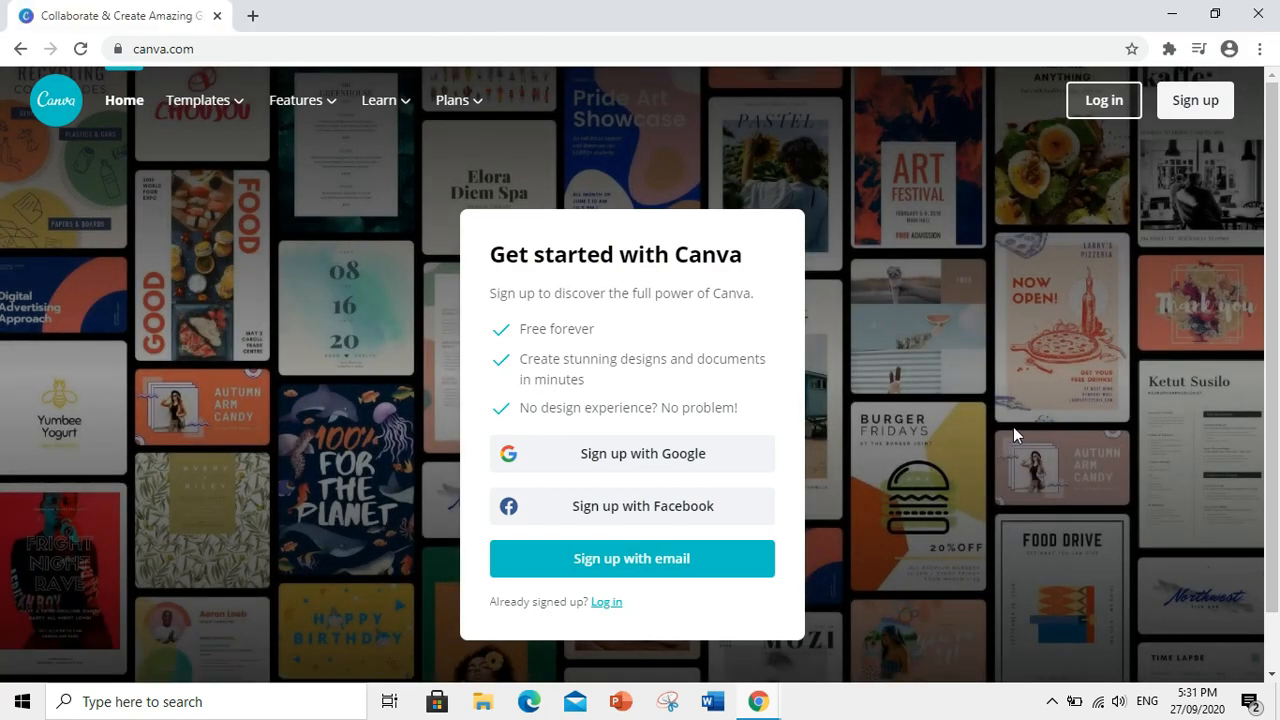
mouse_move(856, 482)
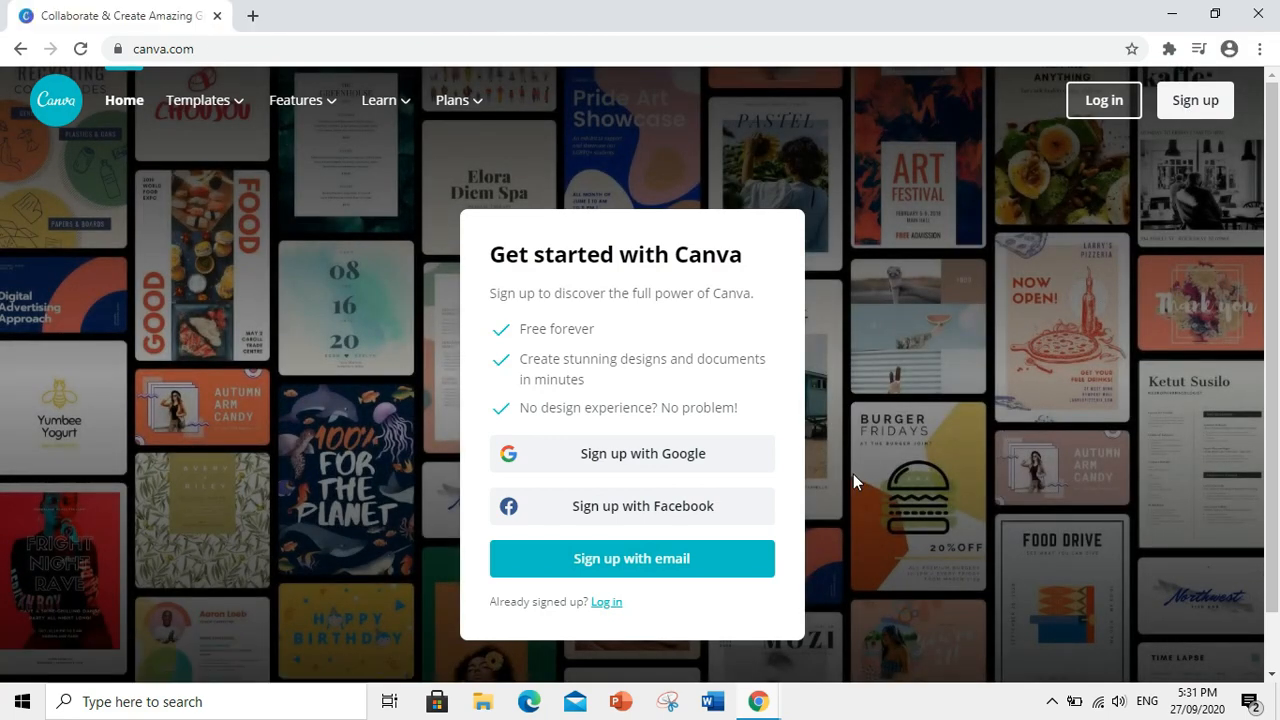
mouse_move(670, 573)
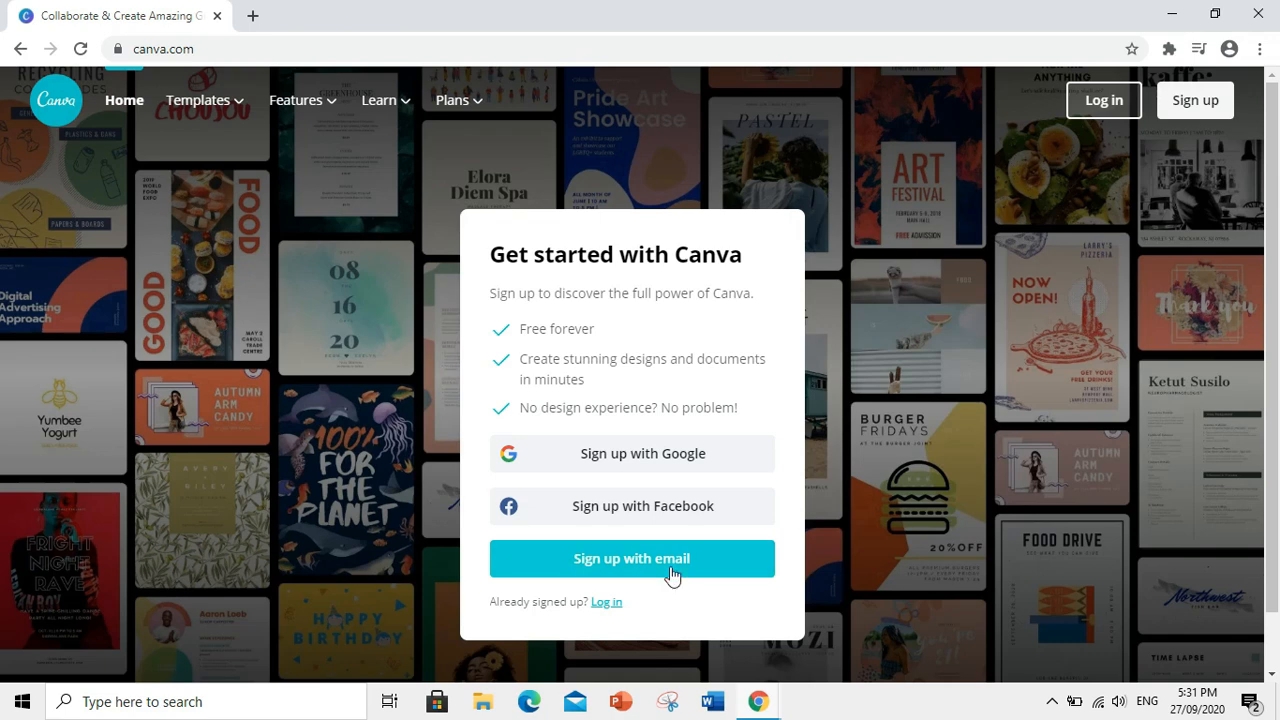
mouse_move(670, 575)
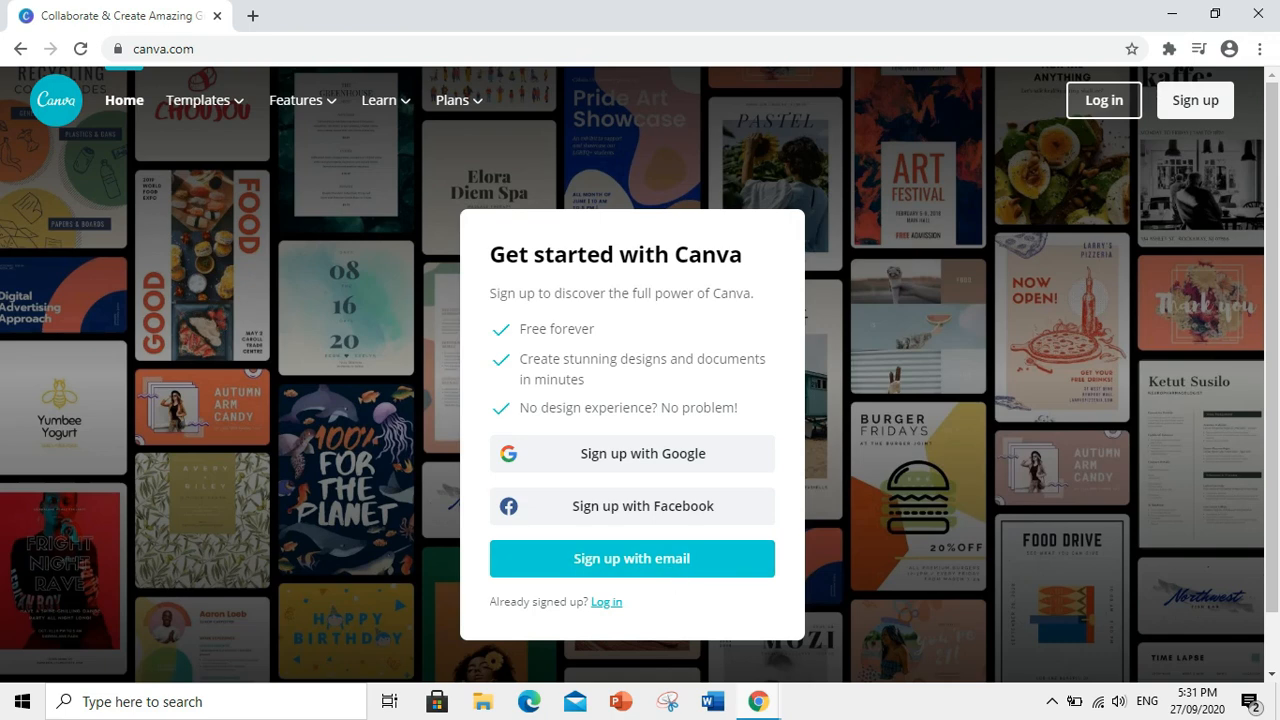
Step: Choose 'Sign up with email' and place the cursor in the Name field
click(631, 558)
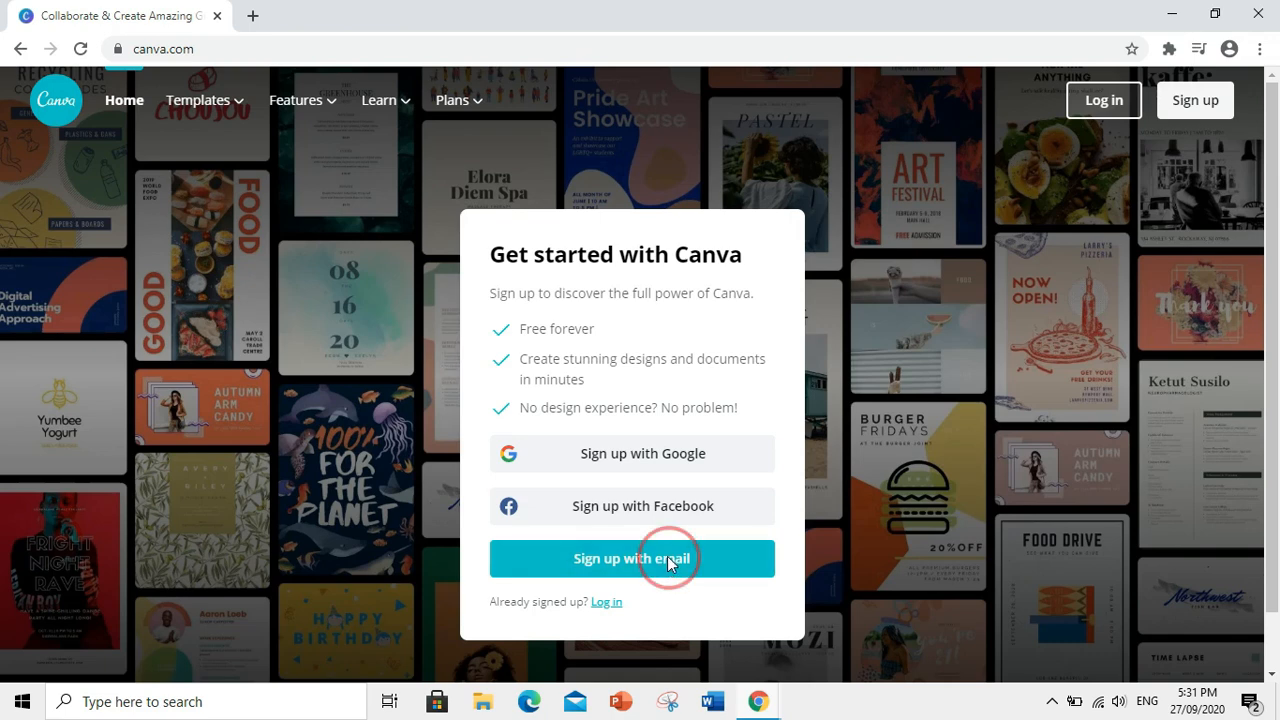
click(632, 558)
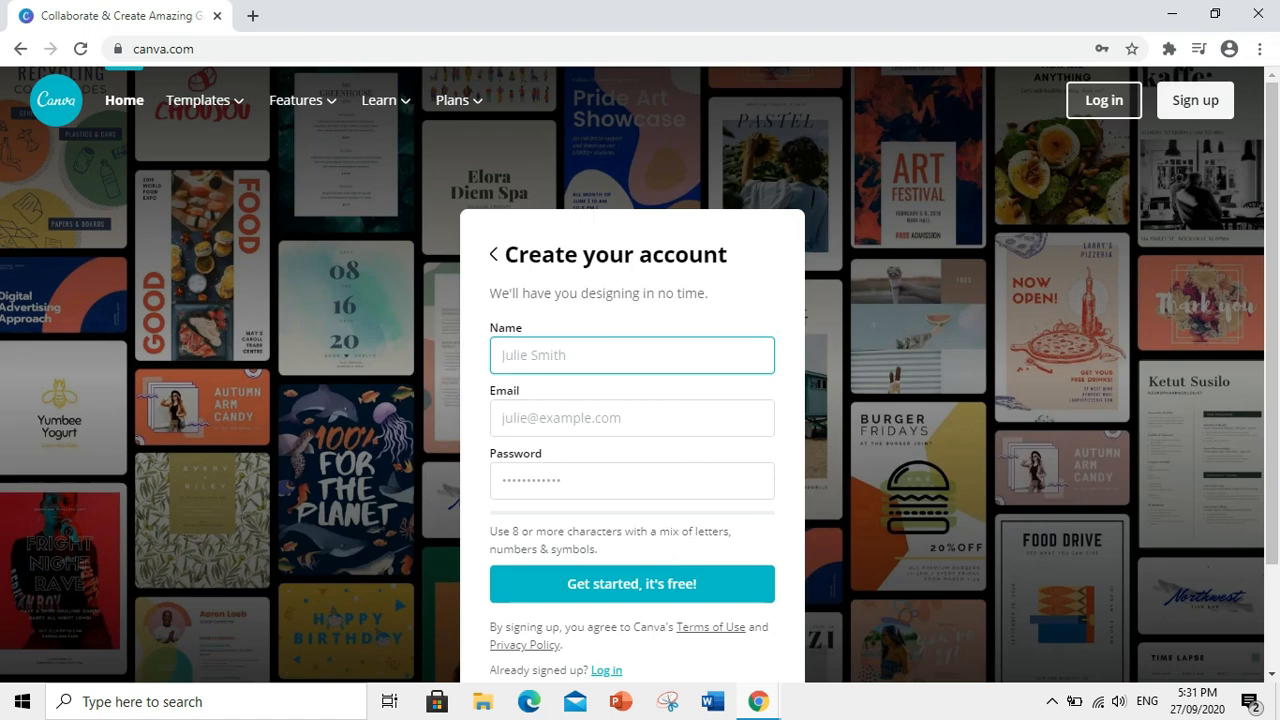
mouse_move(665, 412)
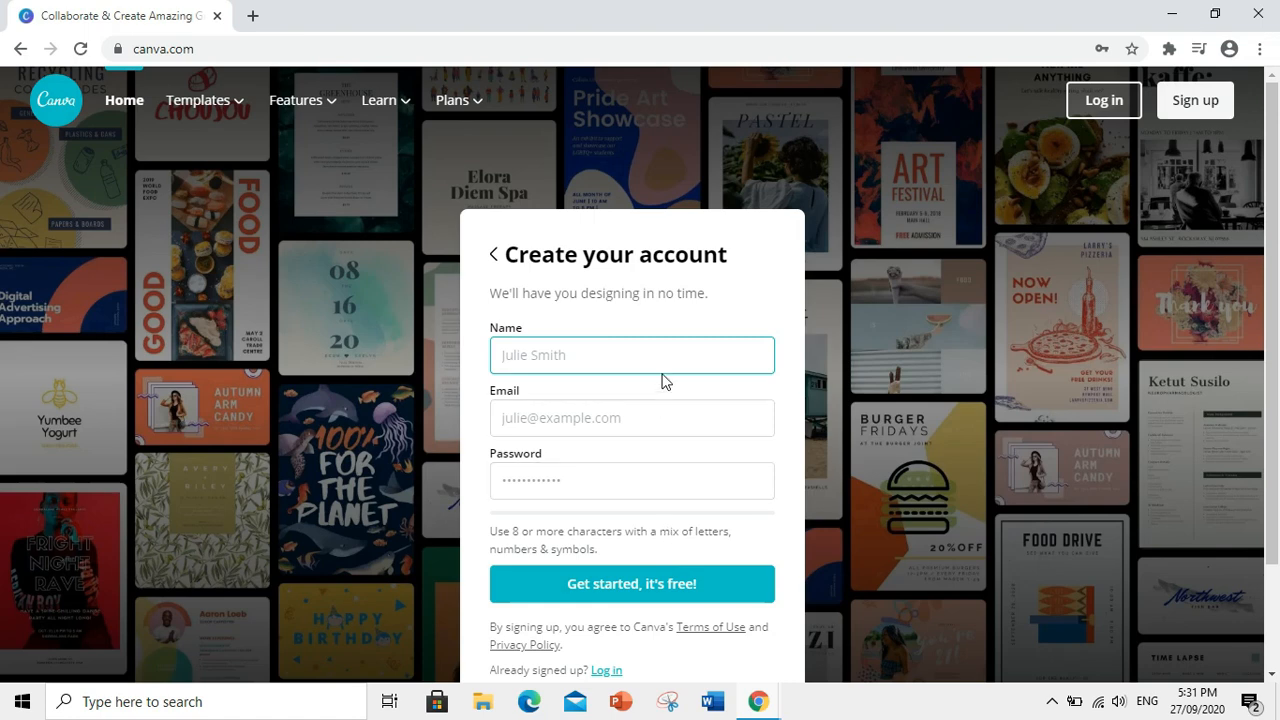
click(632, 355)
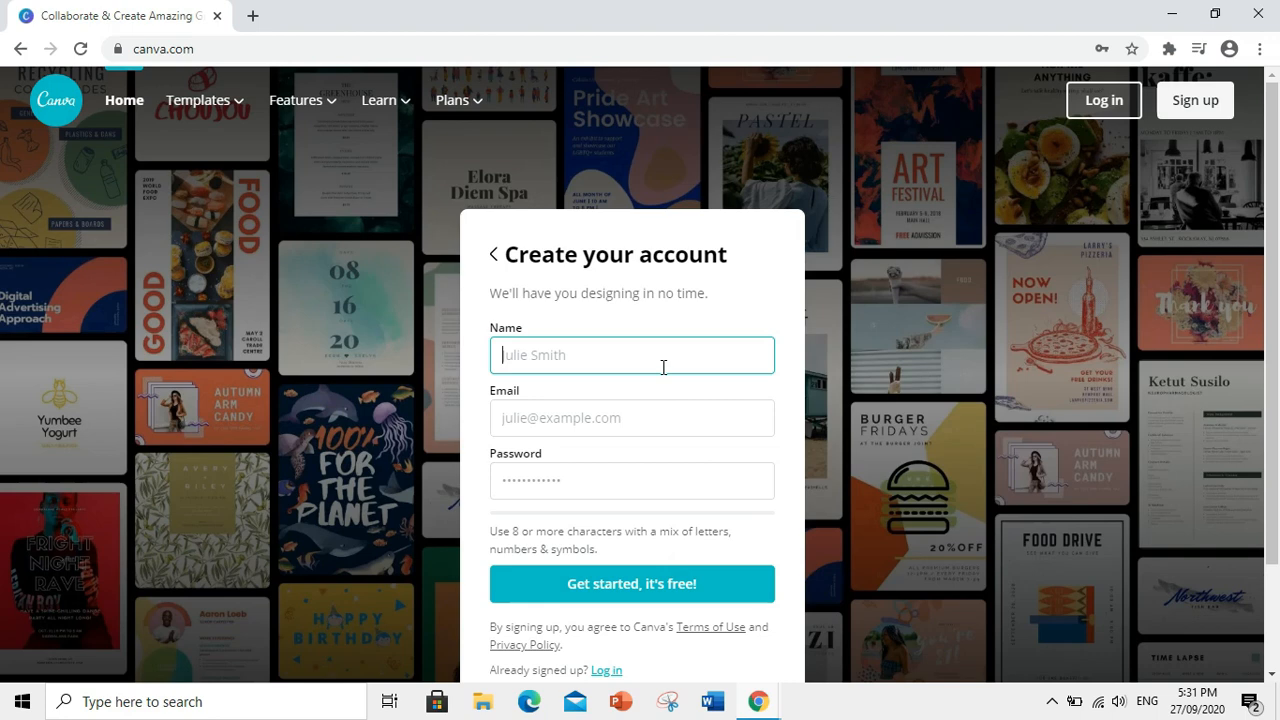
click(494, 254)
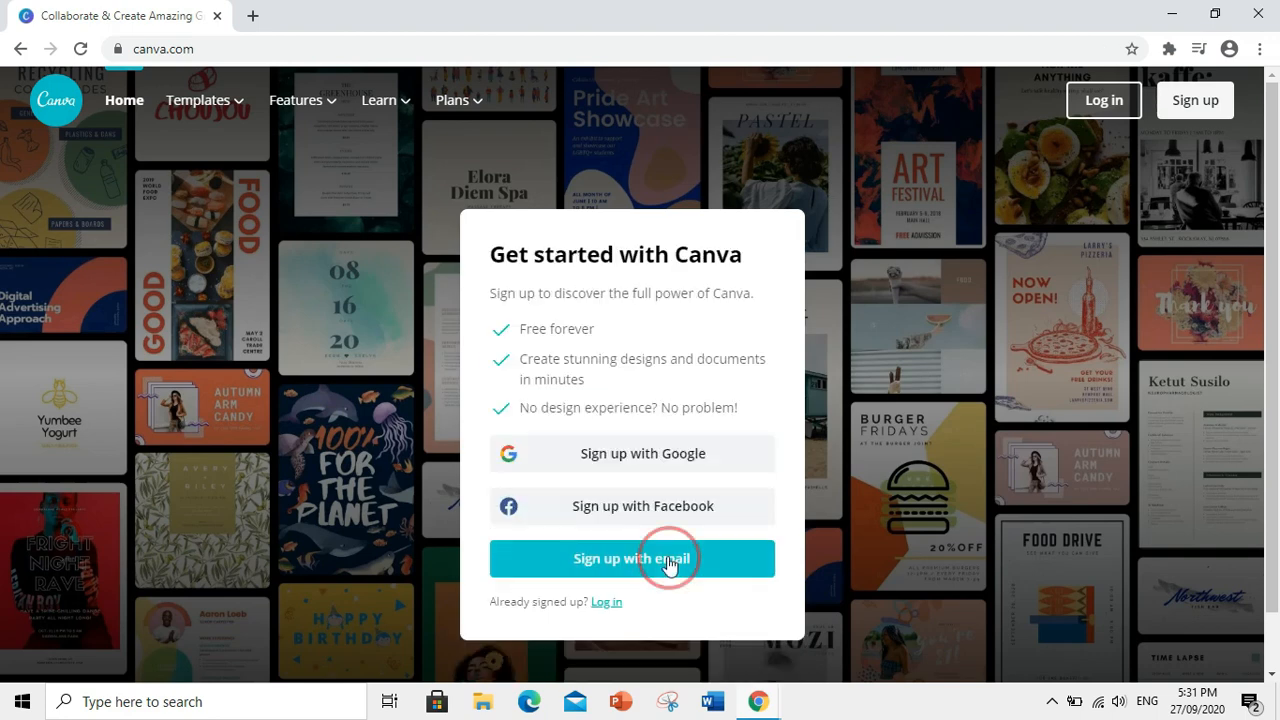
Step: Fill the form with the saved name, email and password, then submit 'Get started, it's free!'
click(631, 558)
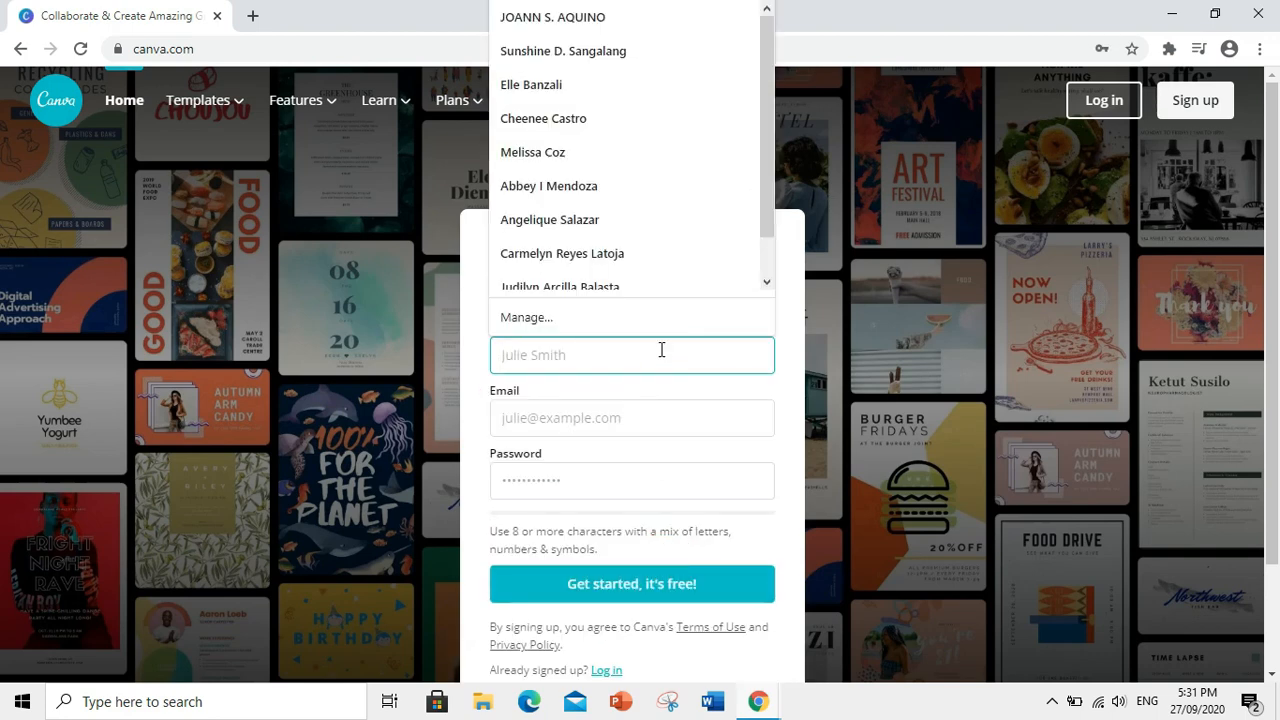
click(546, 16)
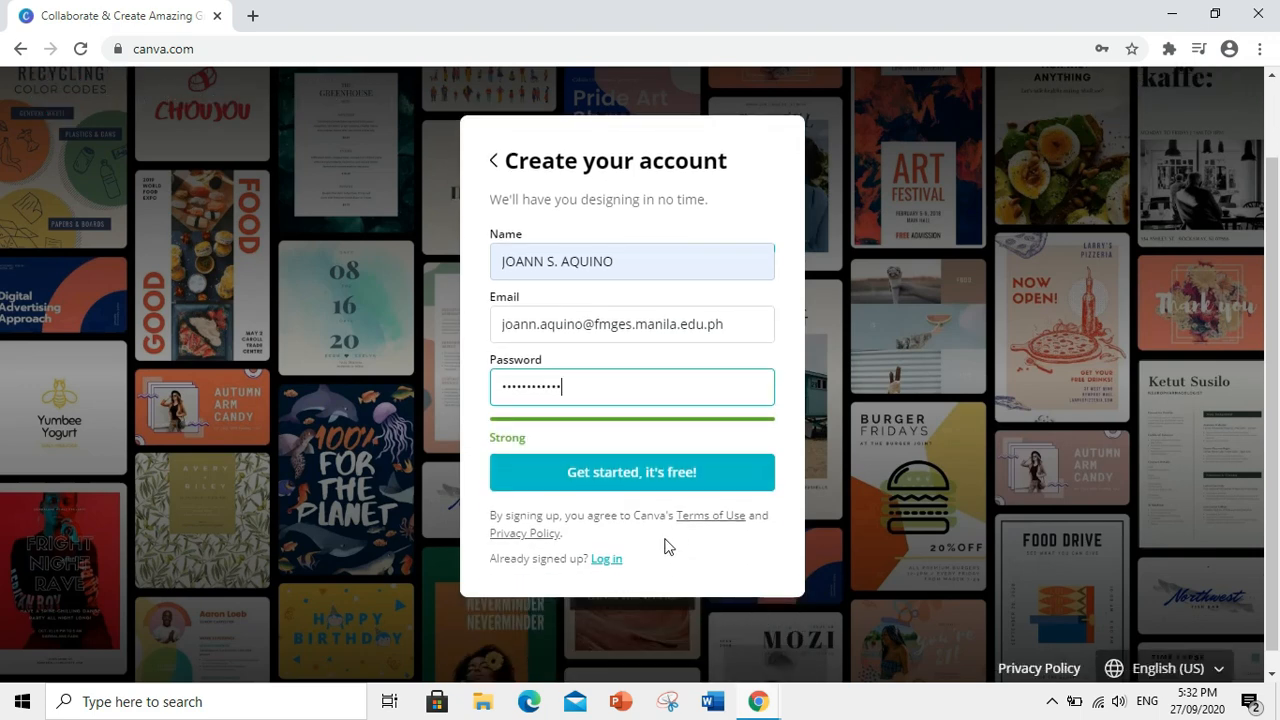
click(632, 472)
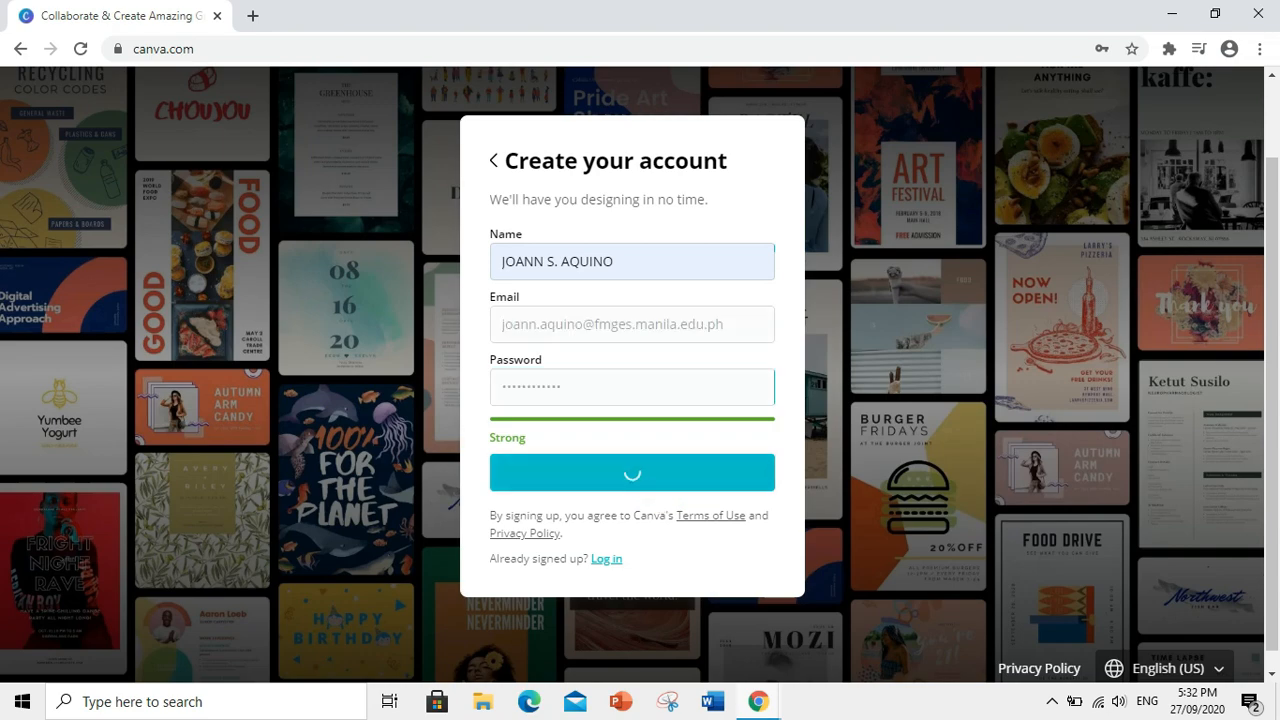
click(632, 472)
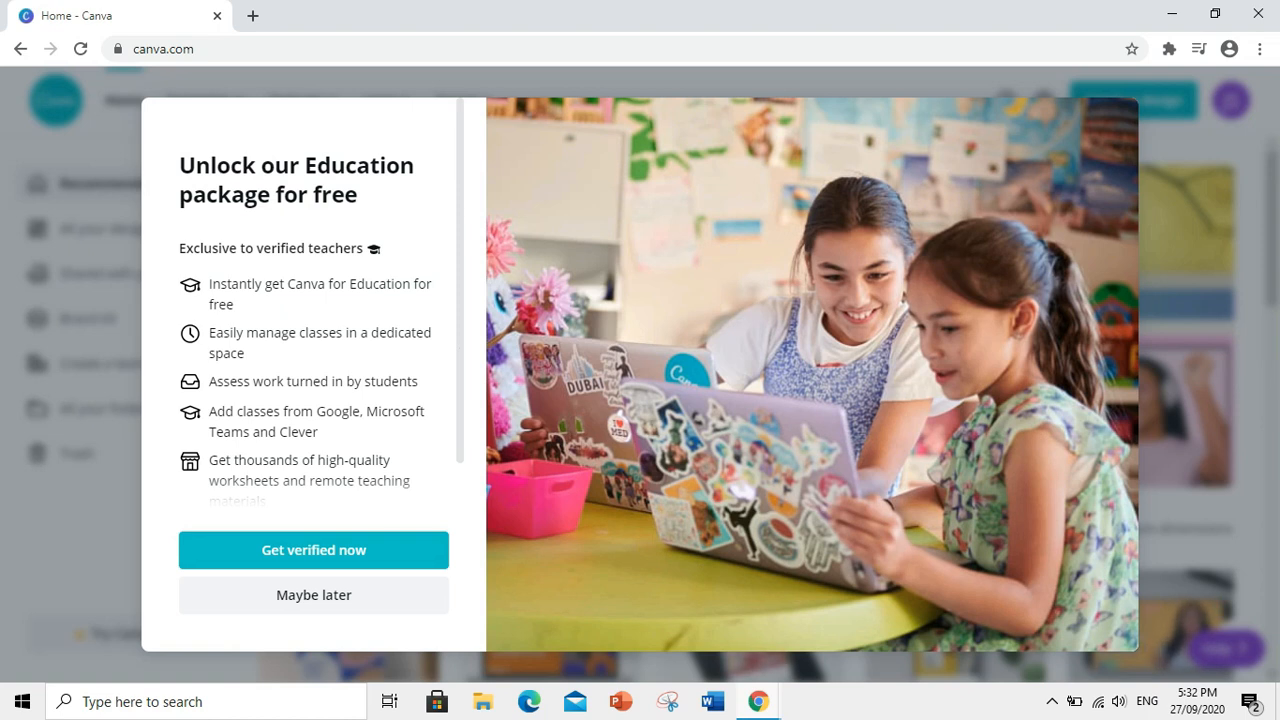
mouse_move(462, 356)
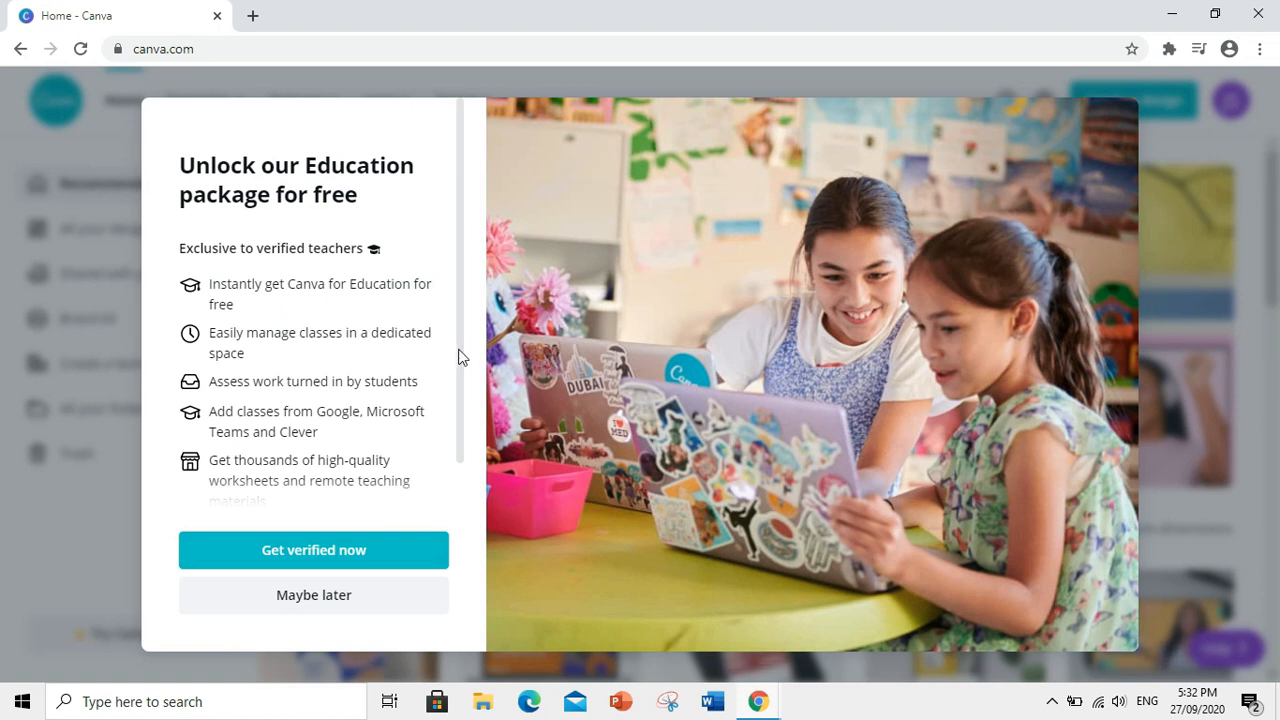
Step: Accept the 'Unlock our Education package for free' offer via 'Get verified now'
scroll(down, 3)
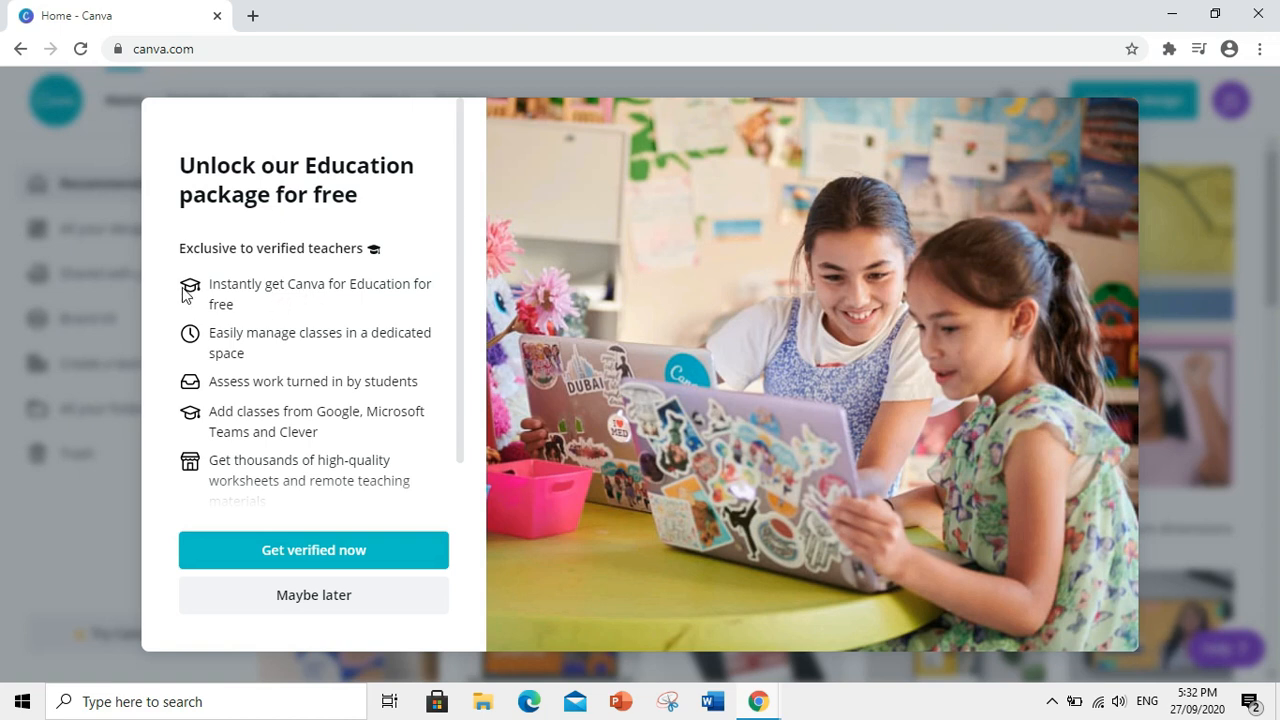
mouse_move(170, 315)
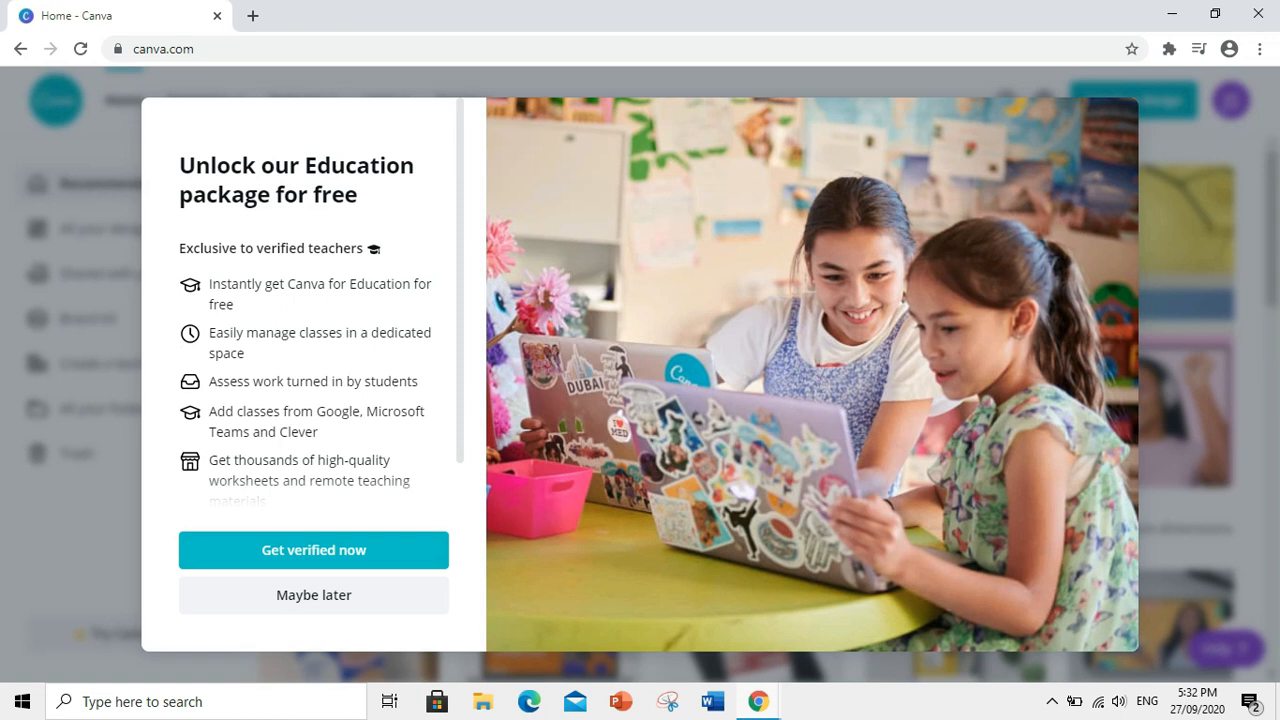
mouse_move(184, 402)
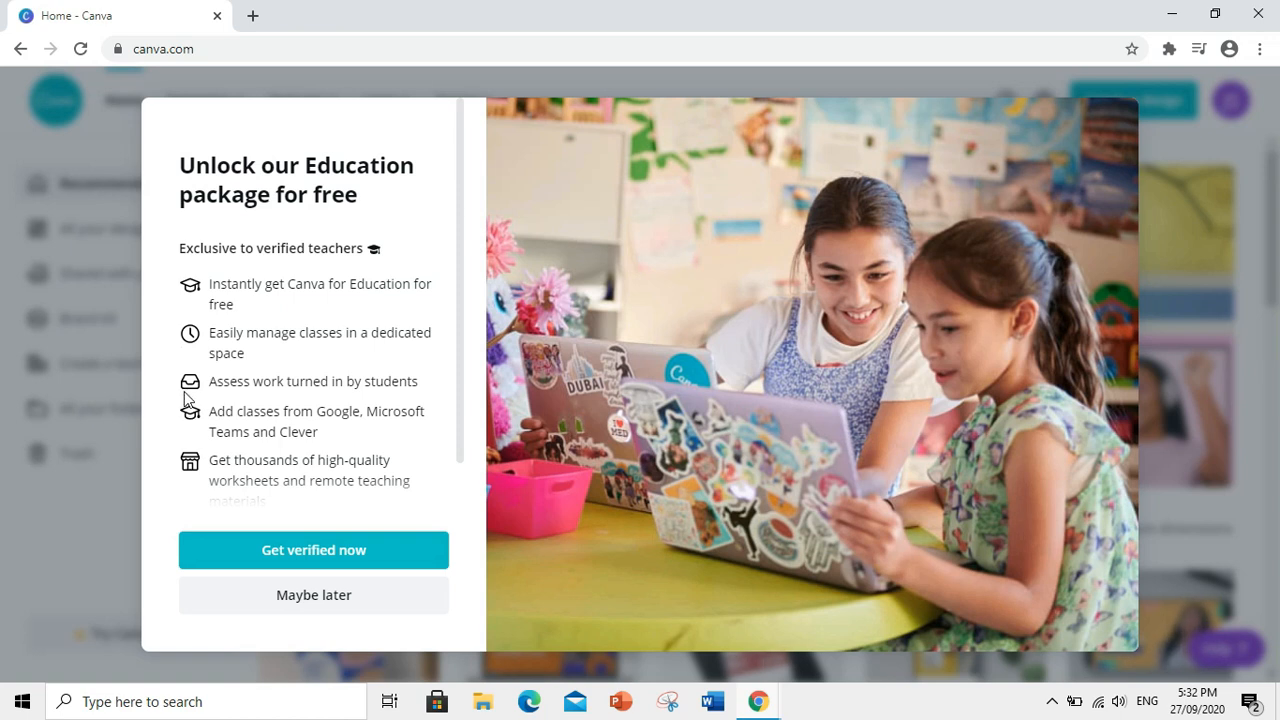
mouse_move(188, 416)
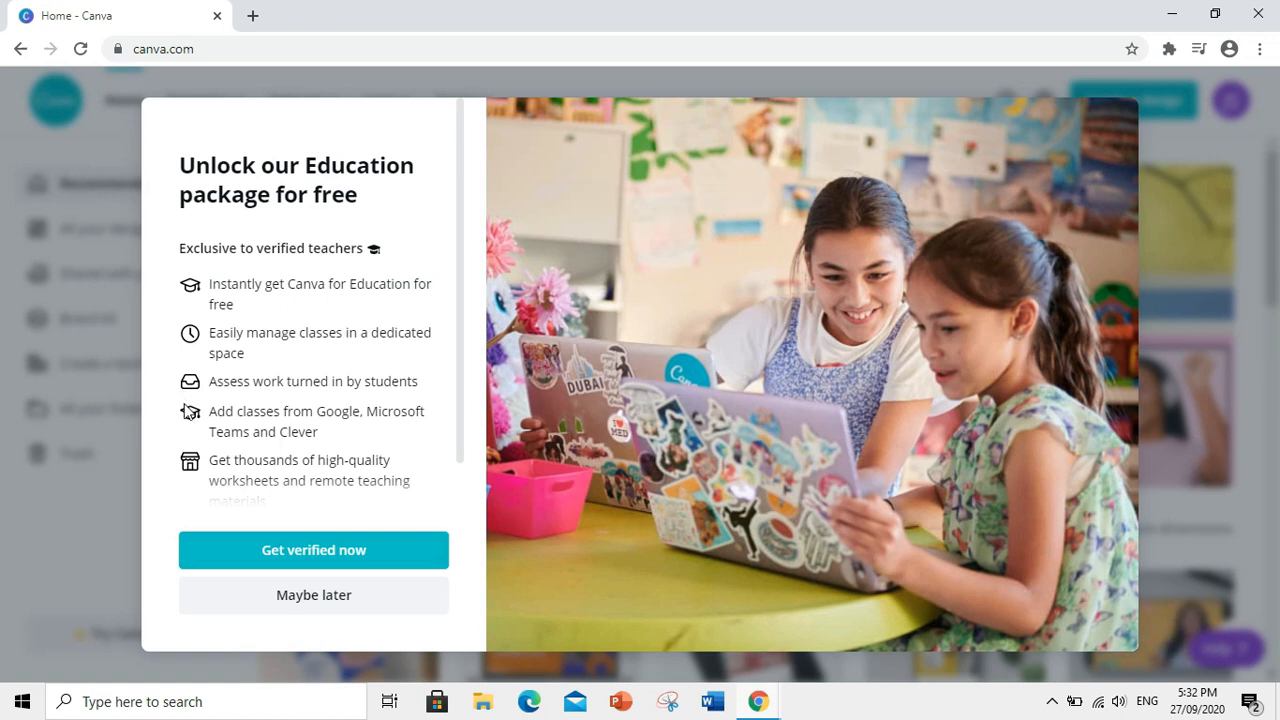
mouse_move(190, 433)
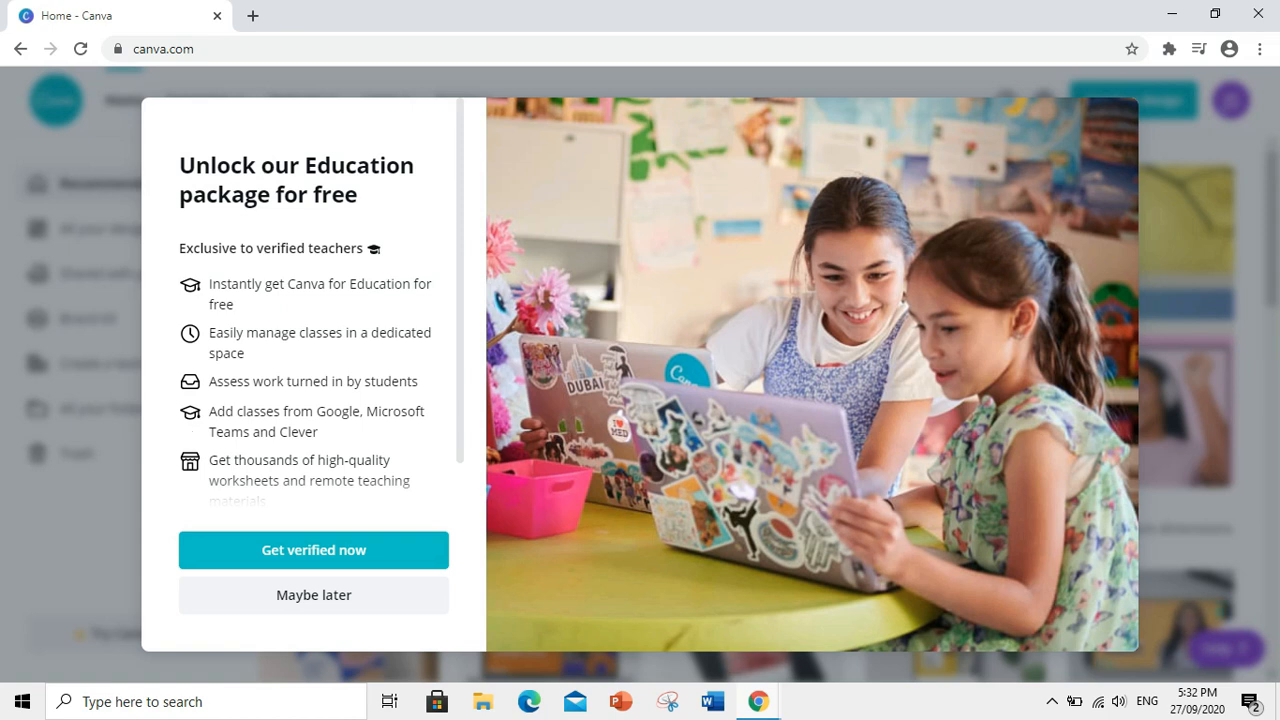
mouse_move(187, 466)
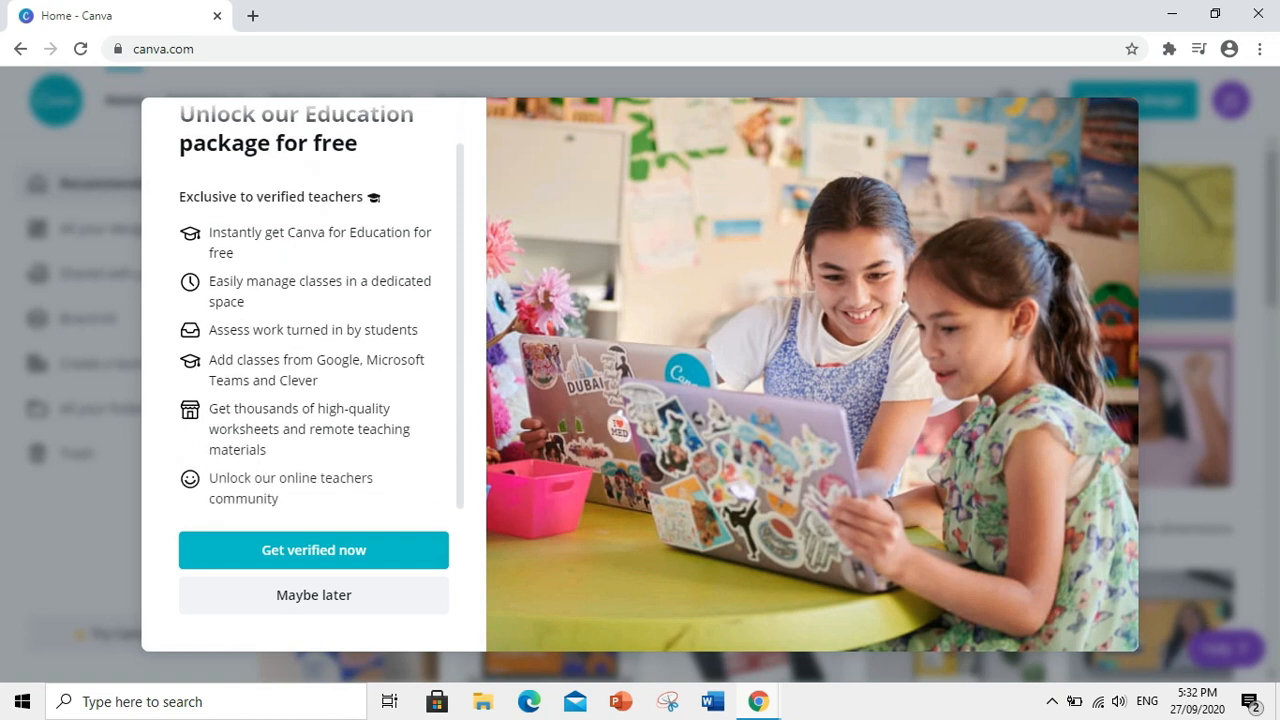
mouse_move(188, 497)
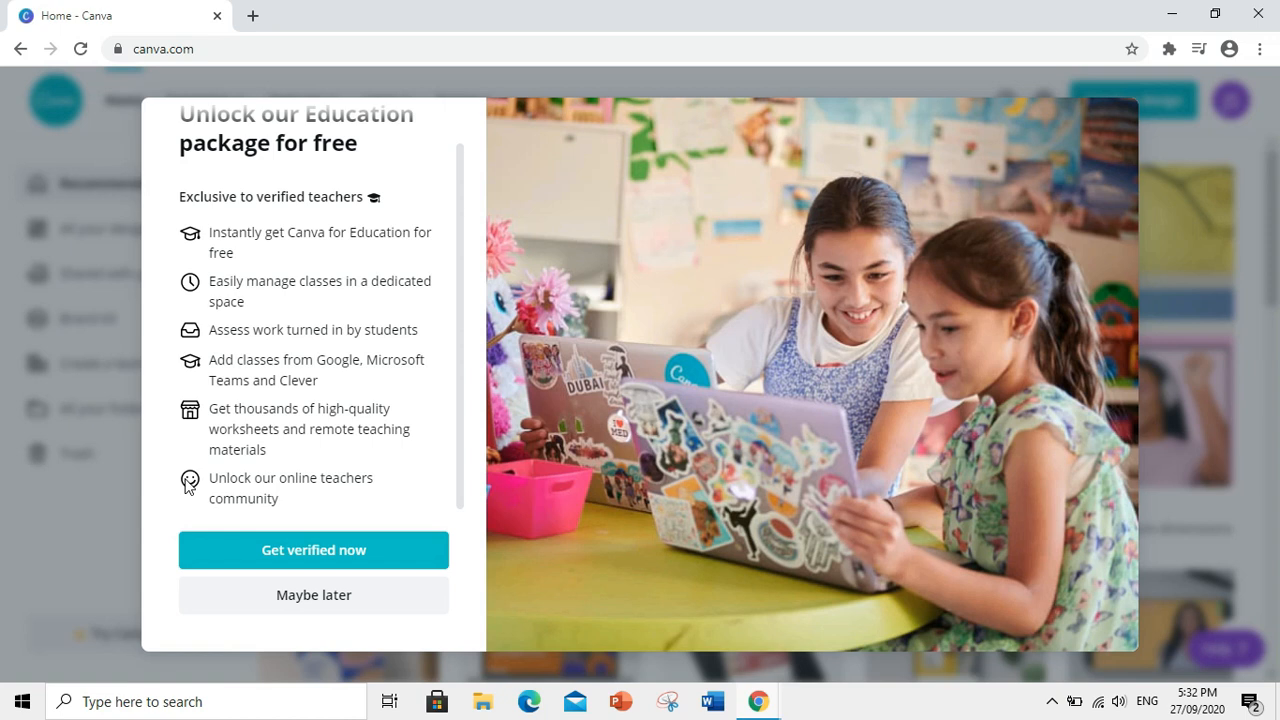
click(313, 550)
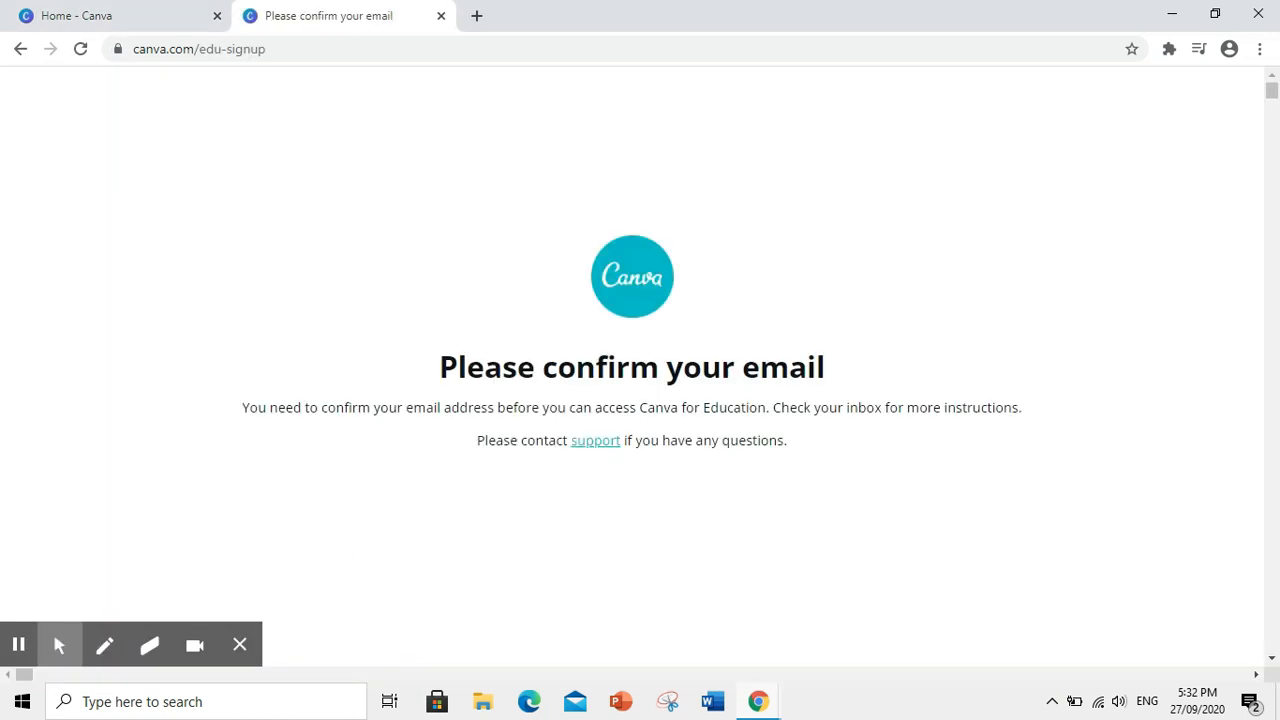
text(www.gmail.com)
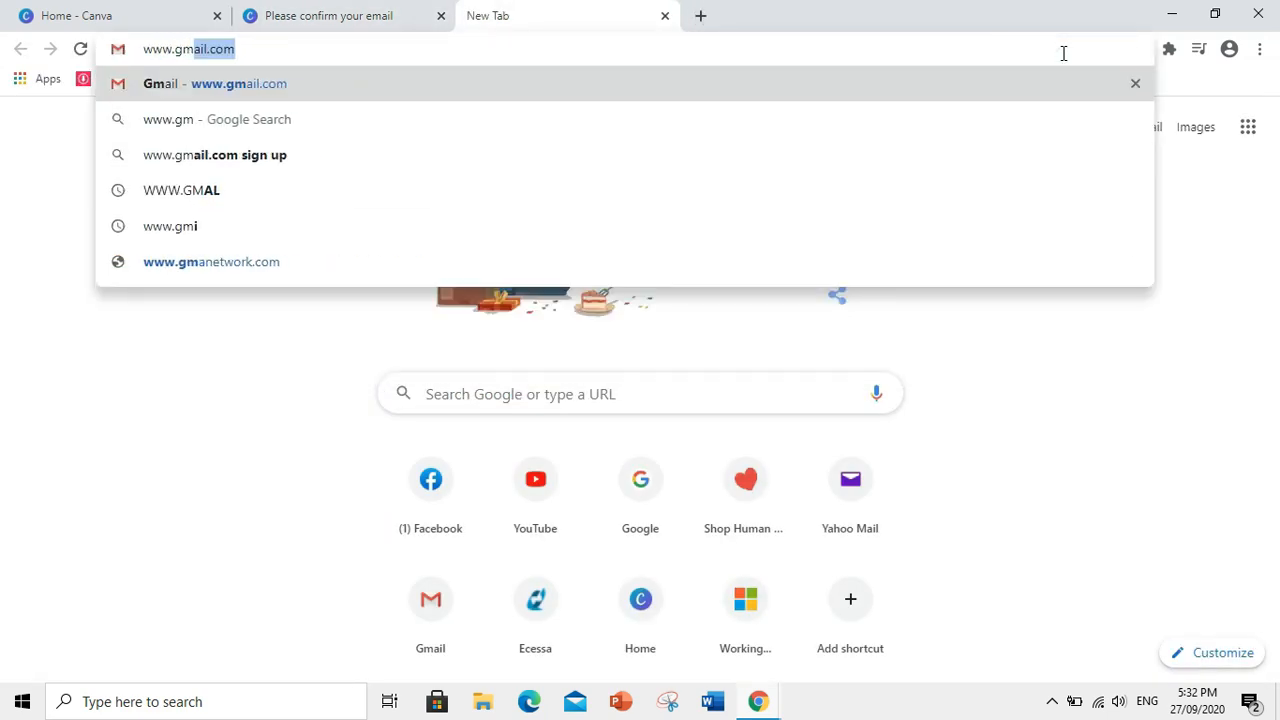
click(210, 83)
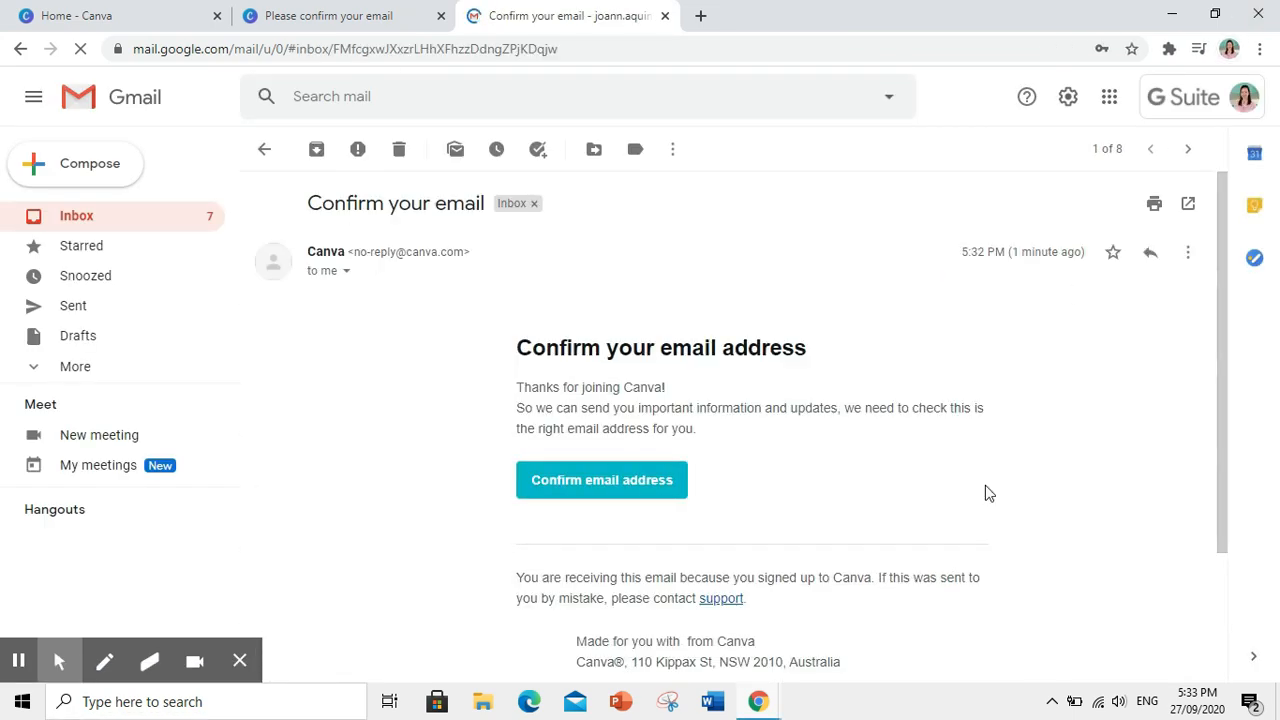
Step: Confirm the email address, then browse the Start your first design list of design types to its end
click(601, 480)
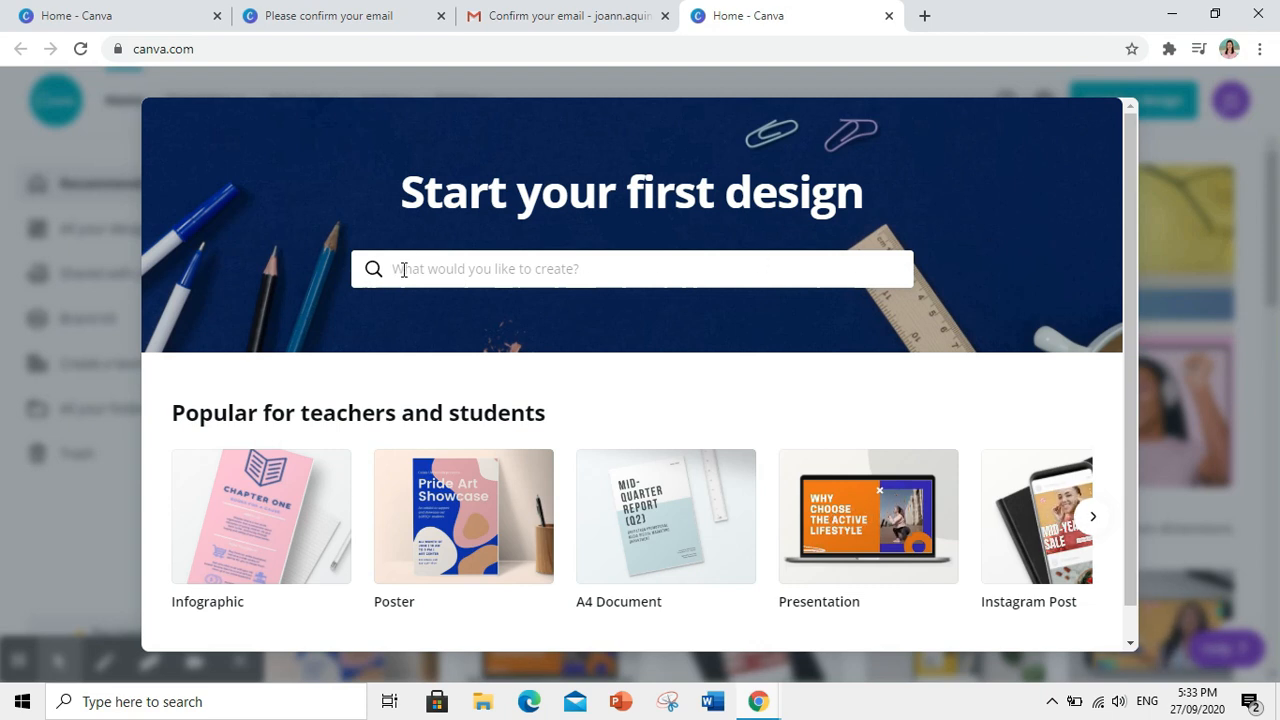
click(630, 268)
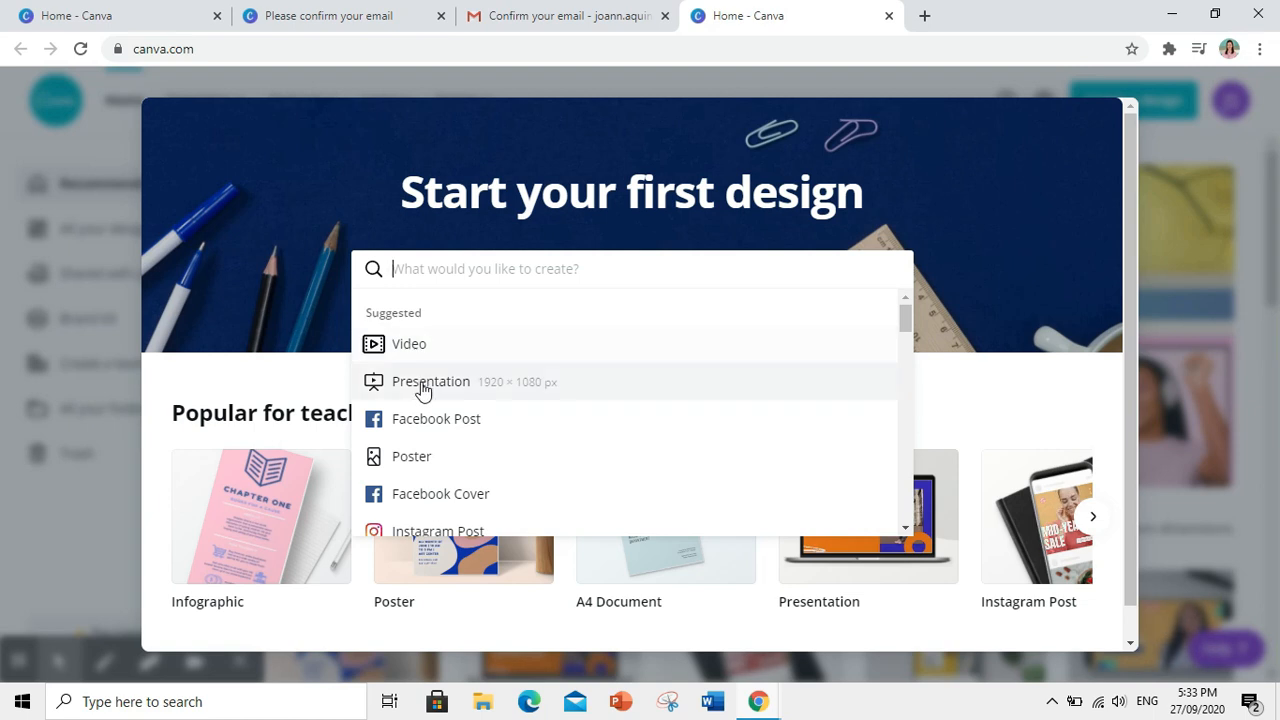
mouse_move(425, 508)
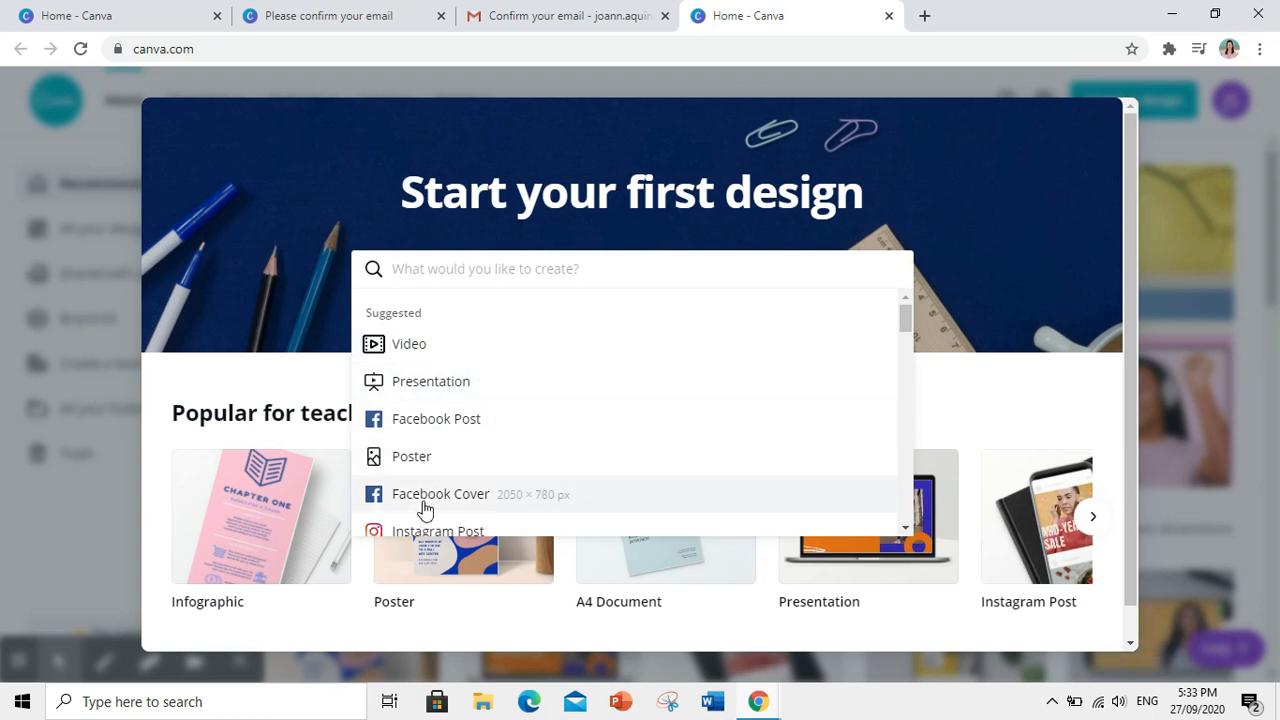
scroll(down, 3)
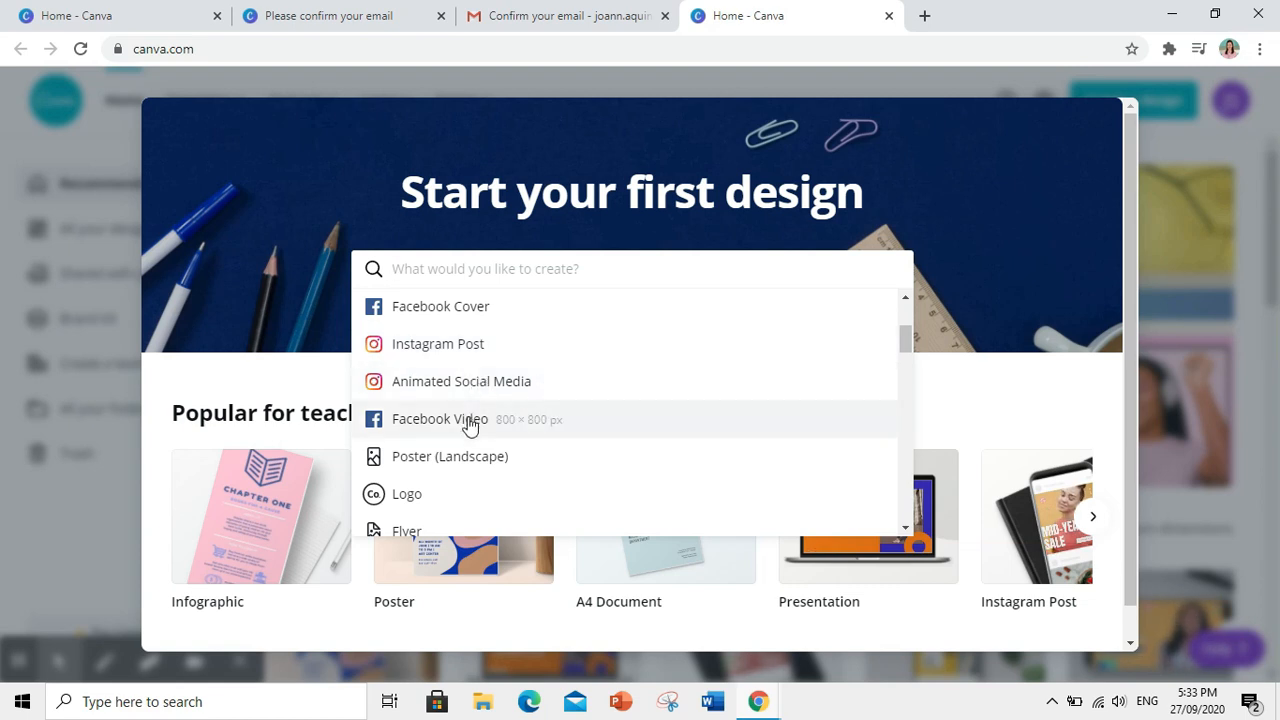
scroll(down, 3)
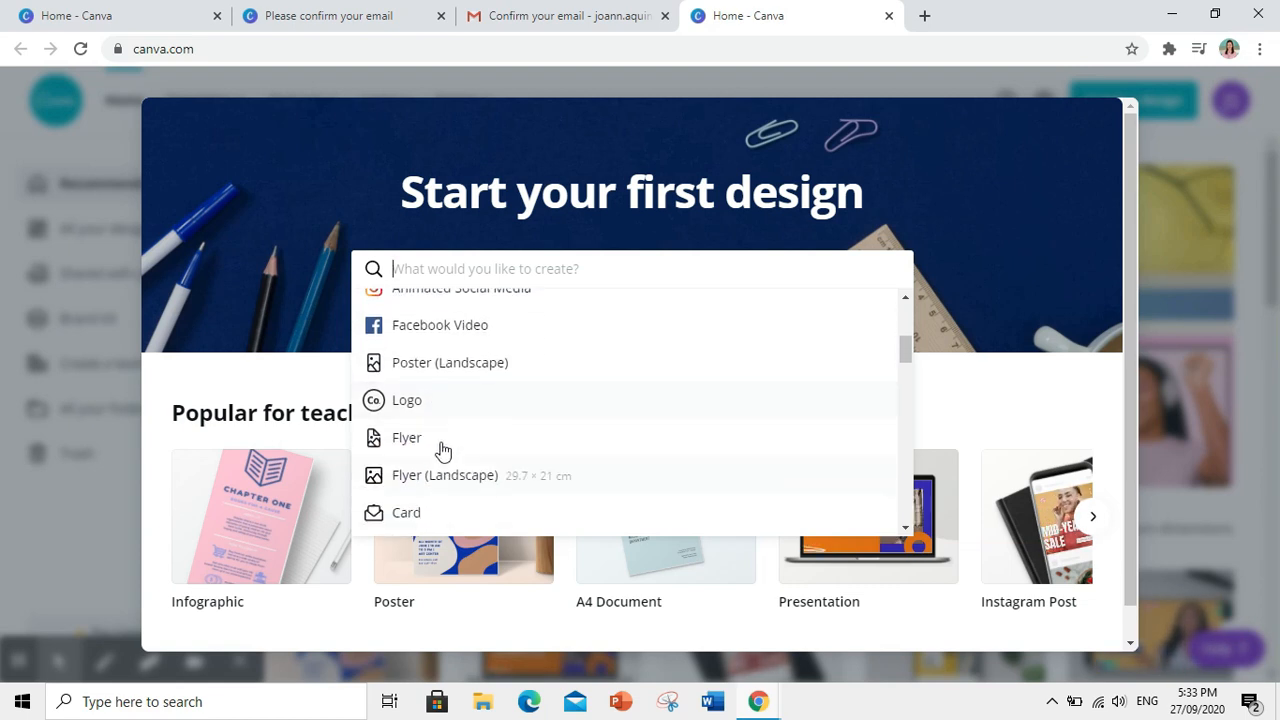
scroll(down, 3)
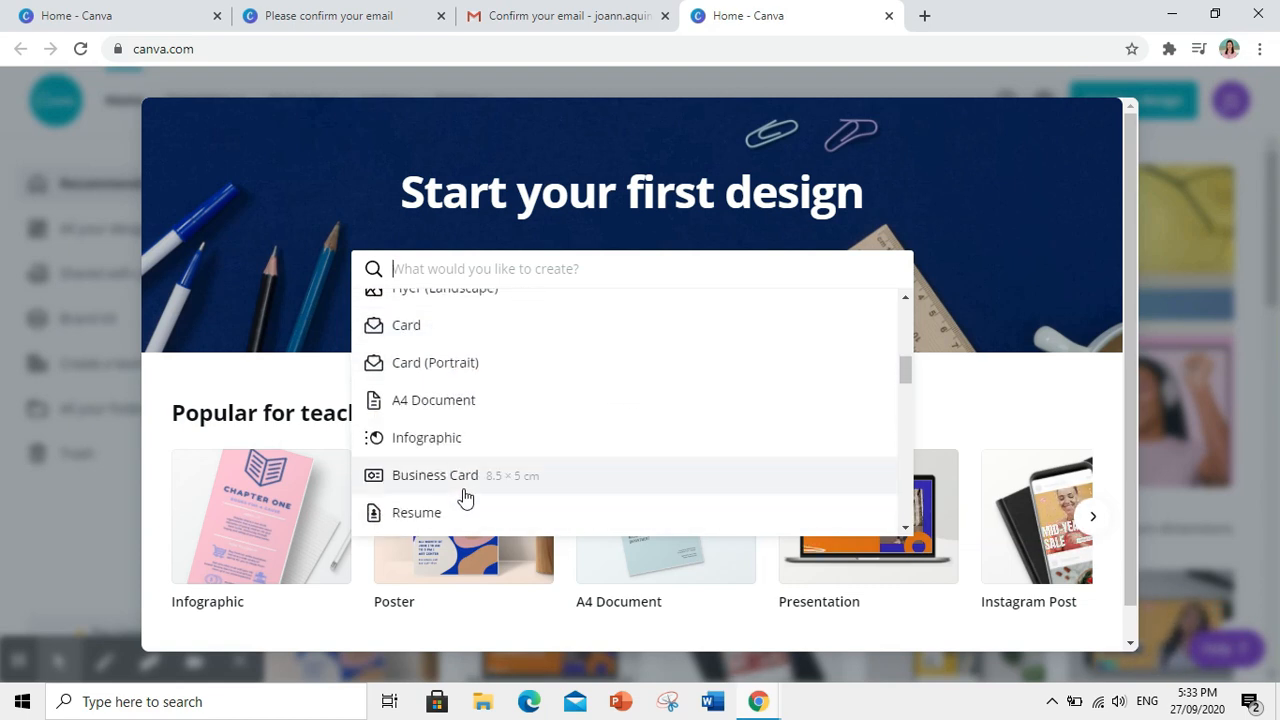
scroll(down, 3)
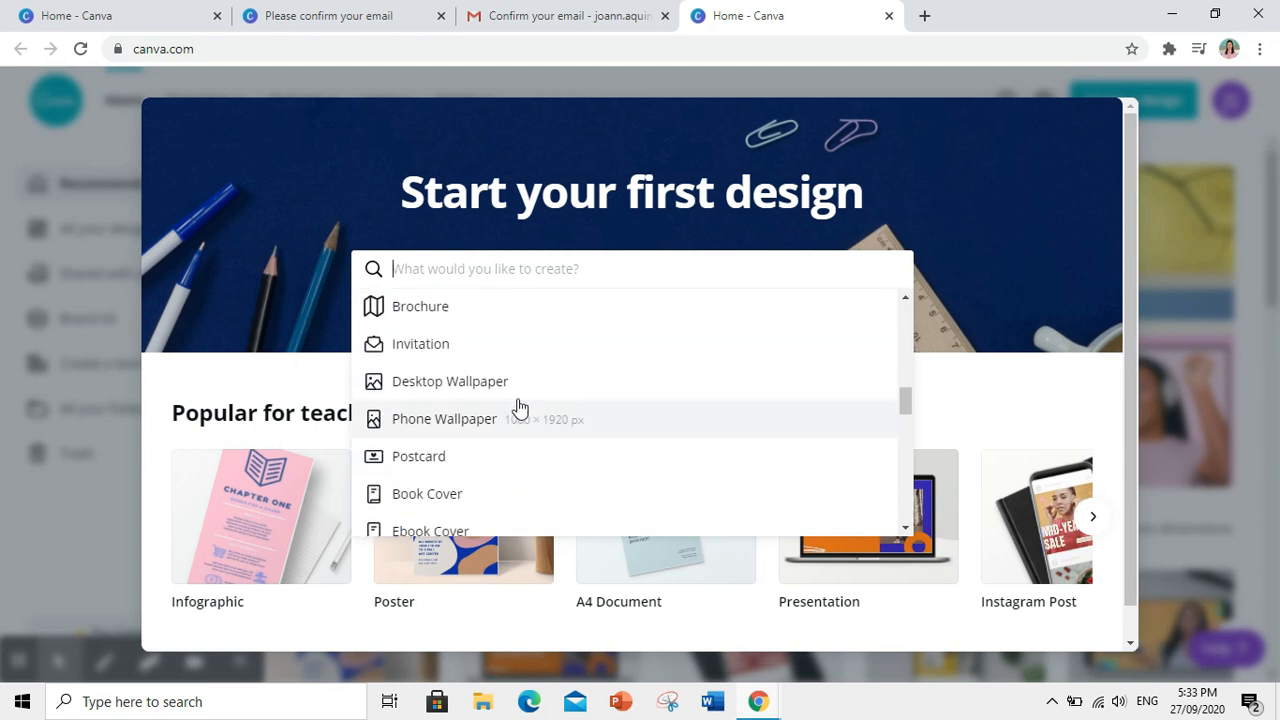
scroll(down, 3)
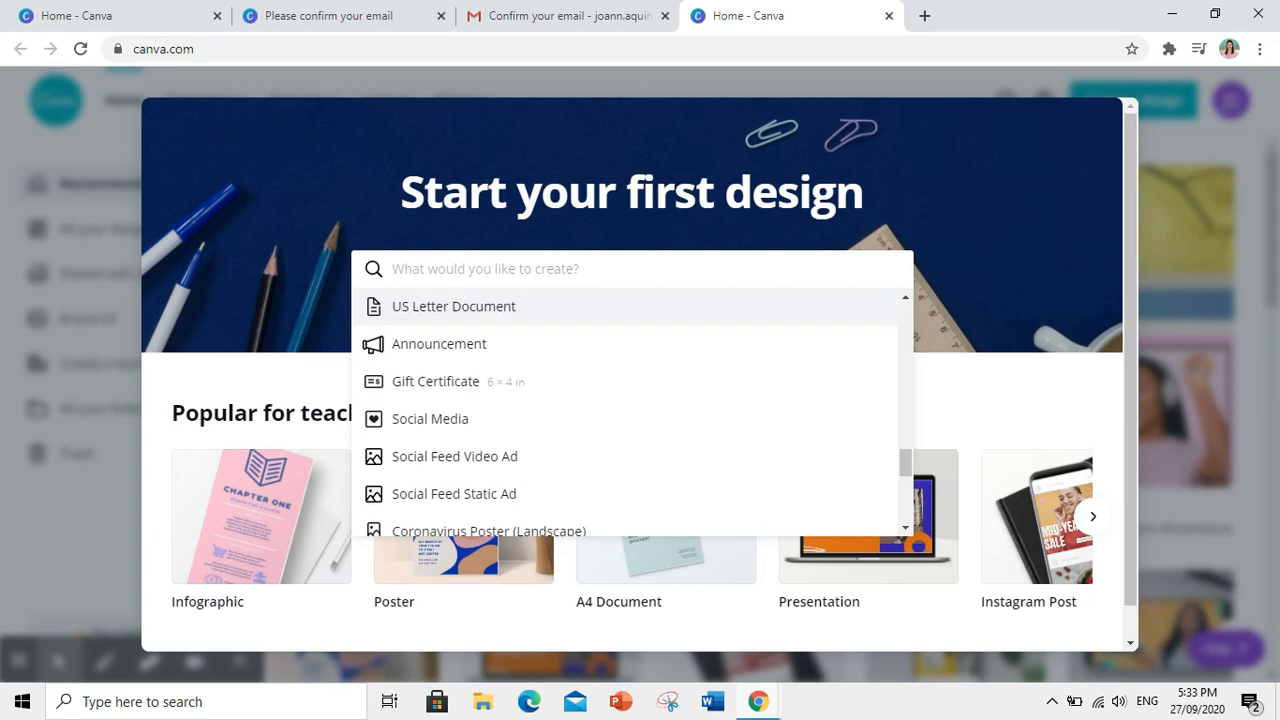
scroll(down, 3)
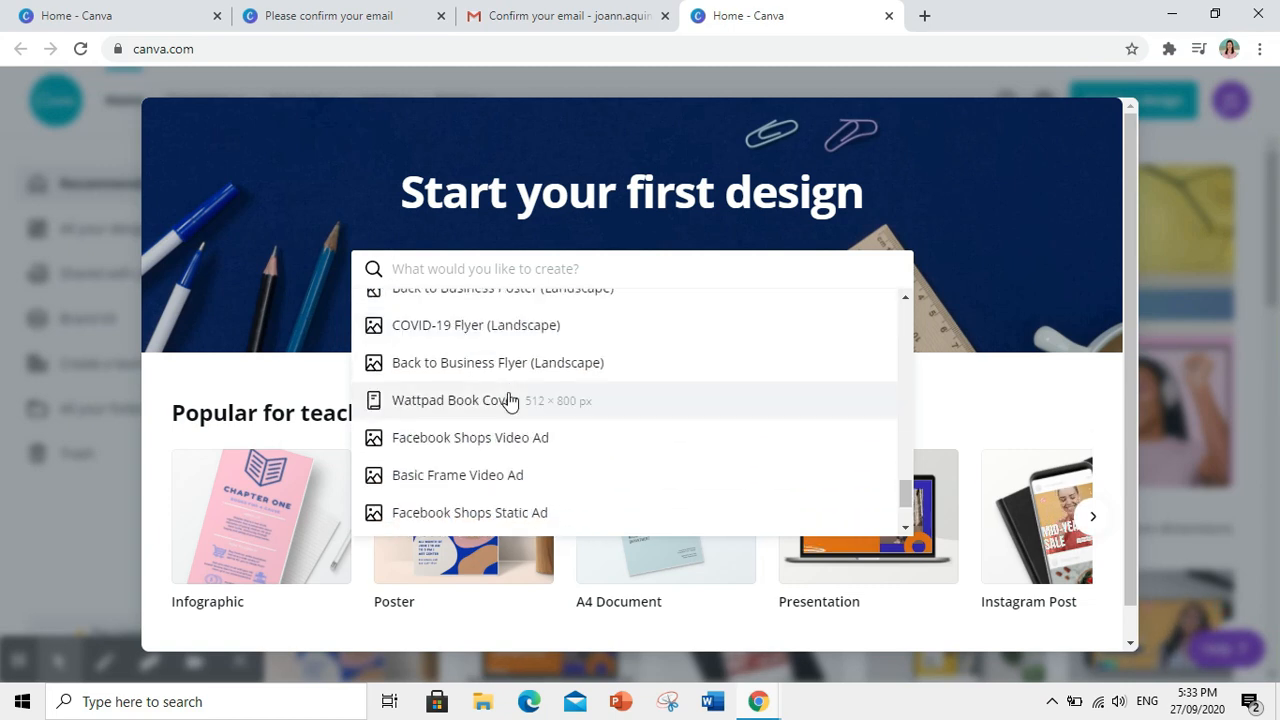
scroll(down, 3)
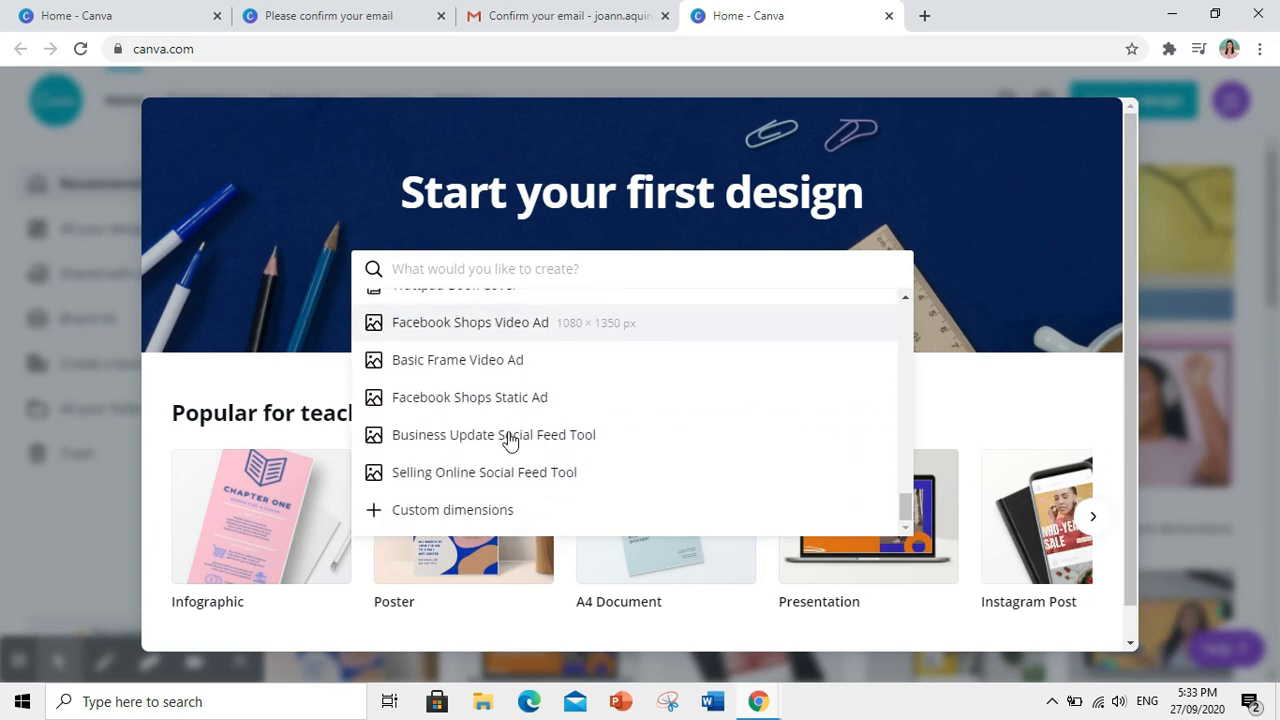
mouse_move(1051, 290)
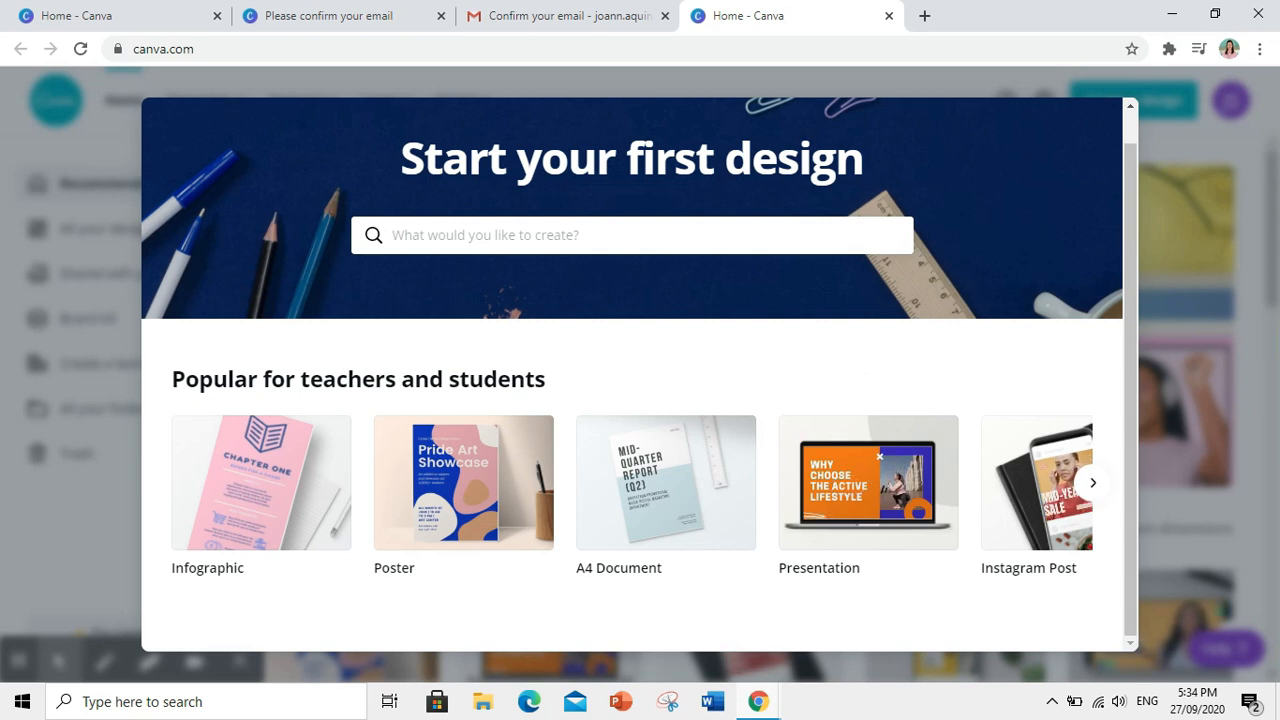
mouse_move(832, 525)
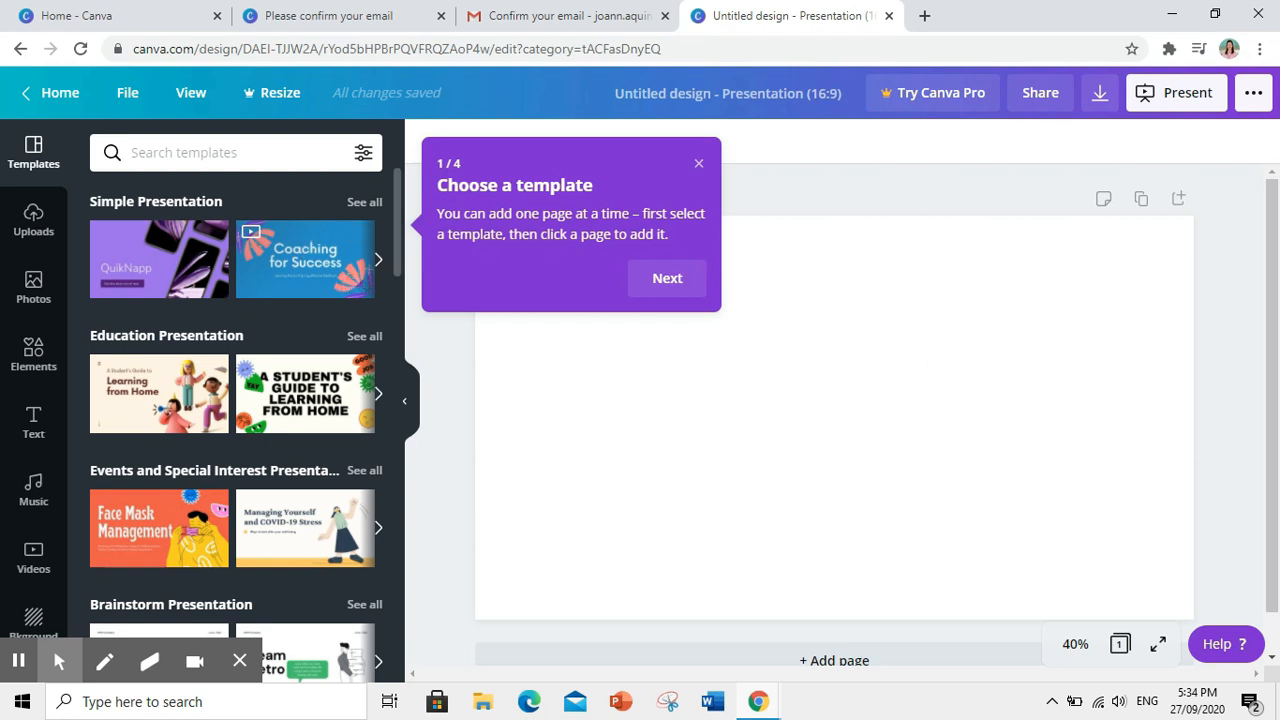
mouse_move(175, 222)
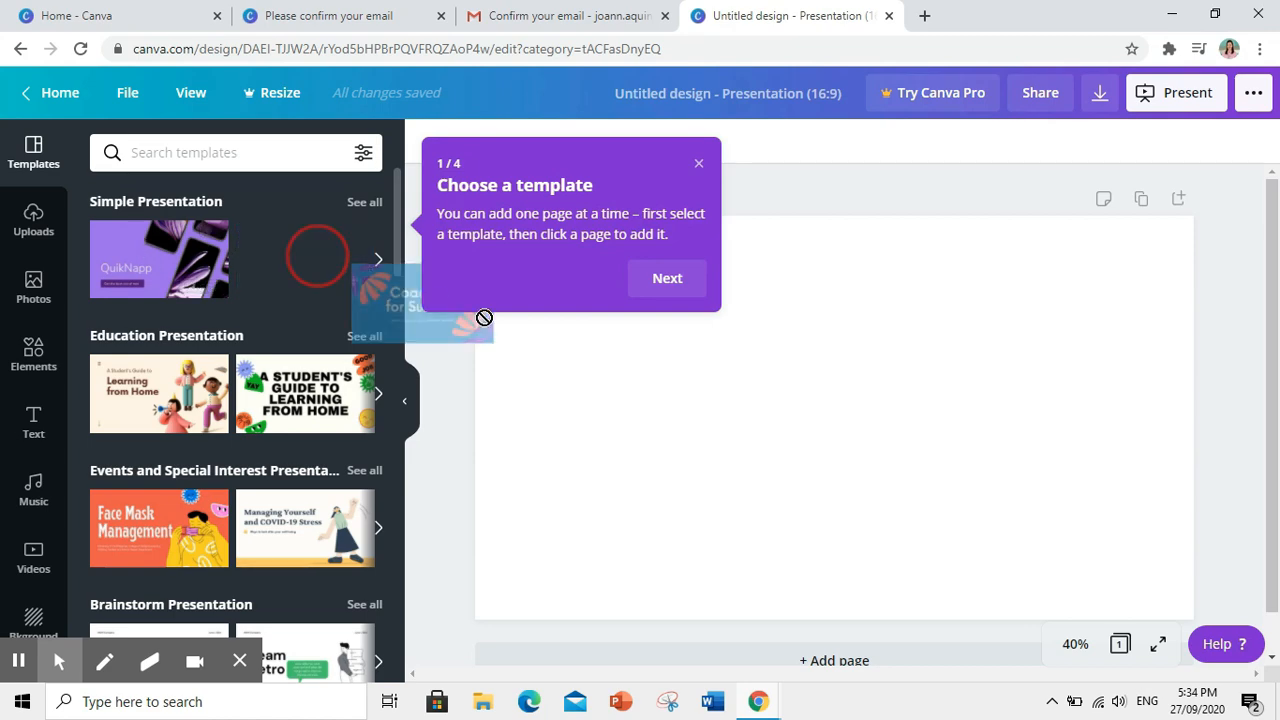
Step: Dismiss the template tip and retitle the slide heading ONLINE CLASSROOM
click(318, 256)
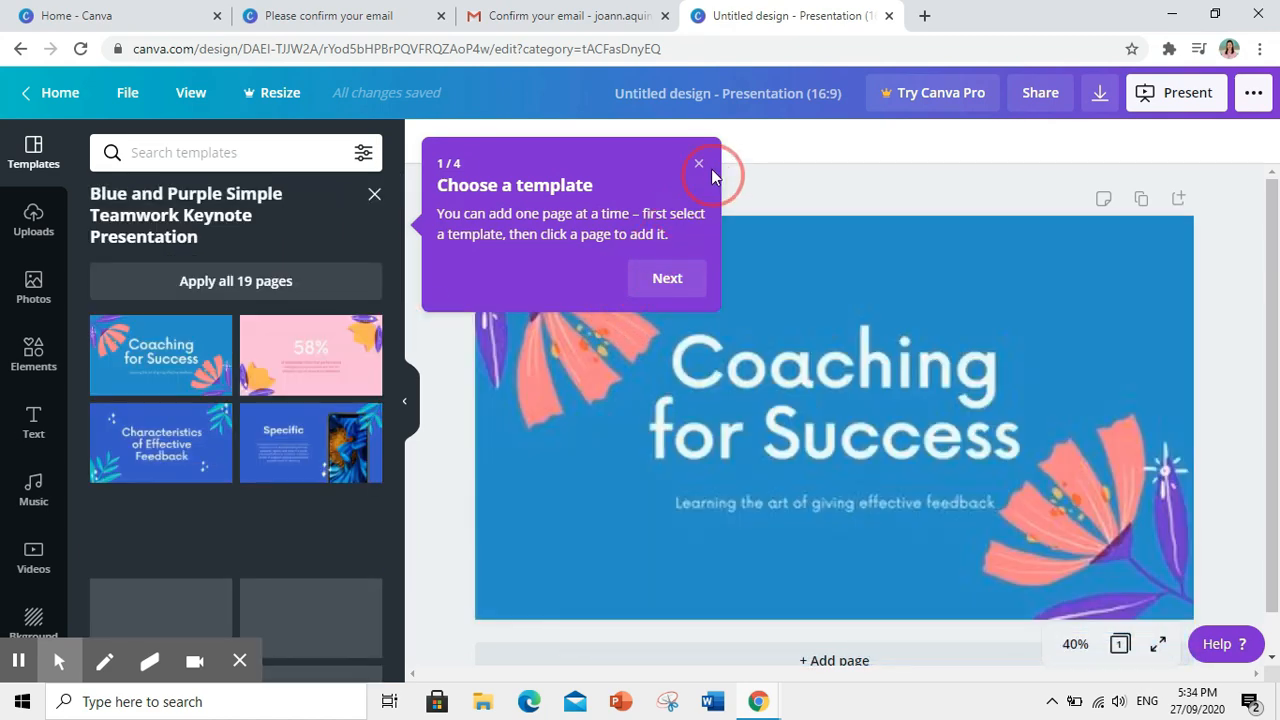
click(698, 162)
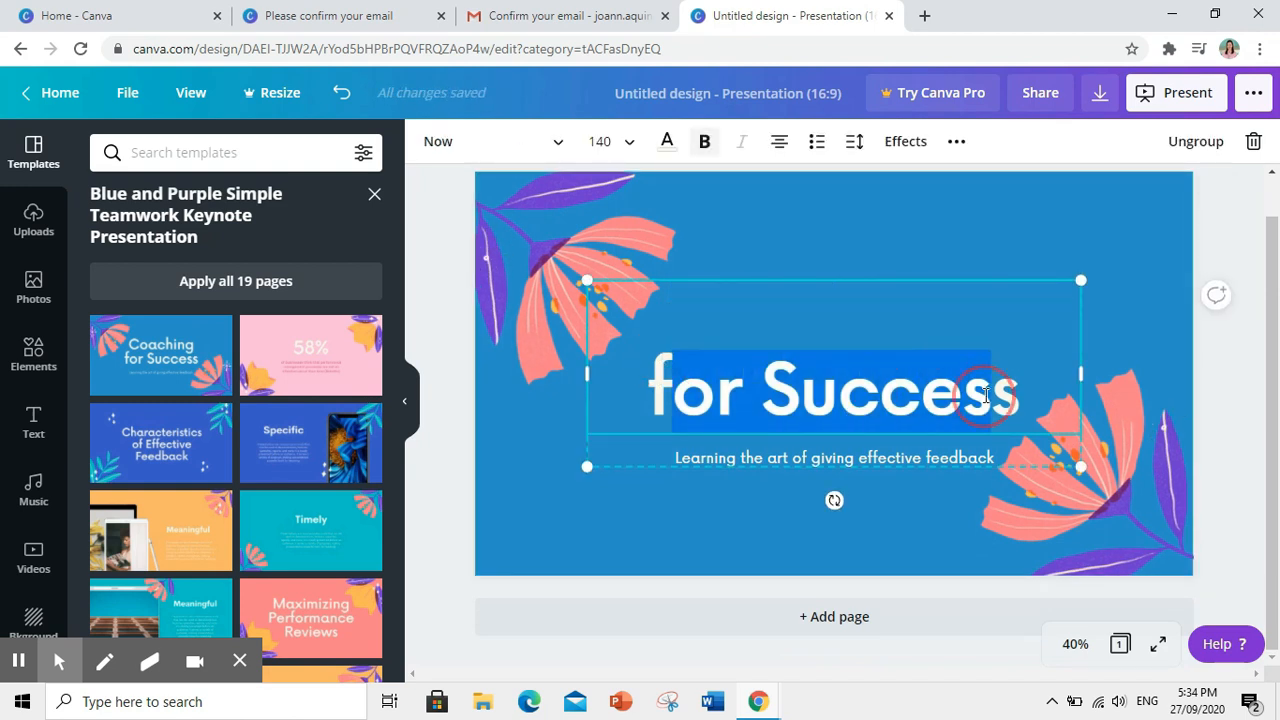
text(ONLINE CLASSROOM)
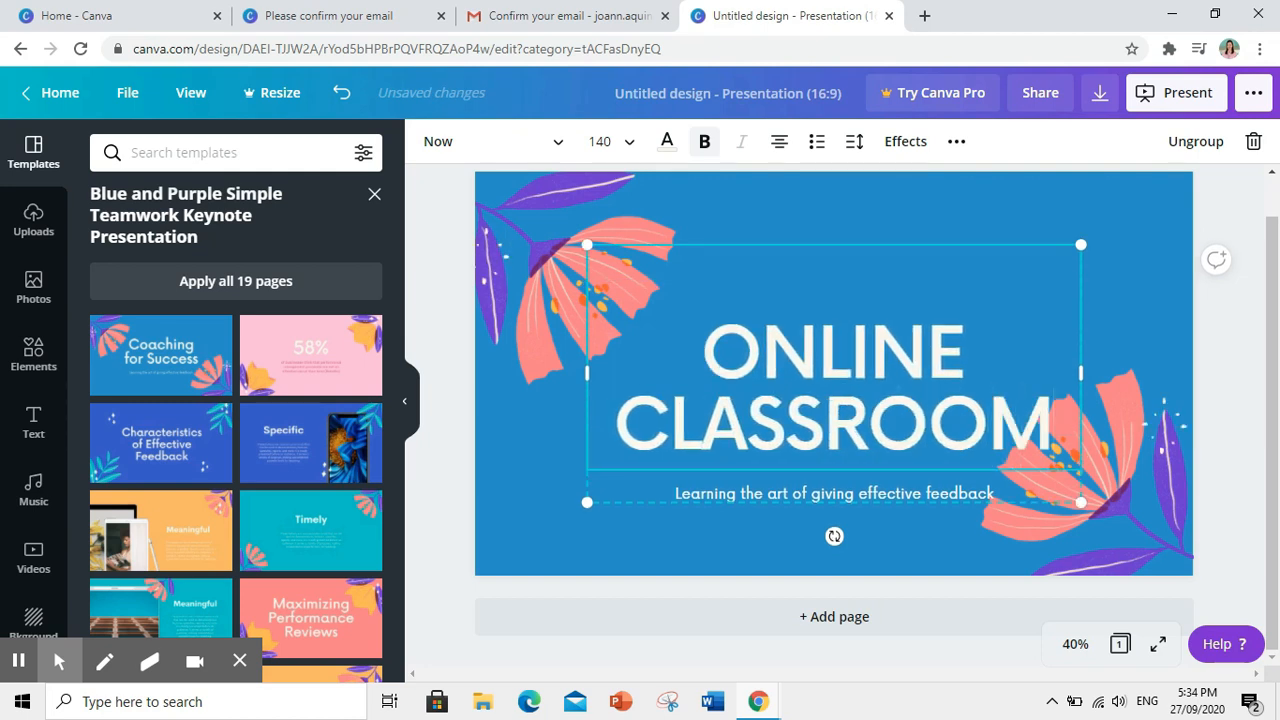
Step: Select the feedback subtitle, ungroup it from the heading and delete it
click(833, 493)
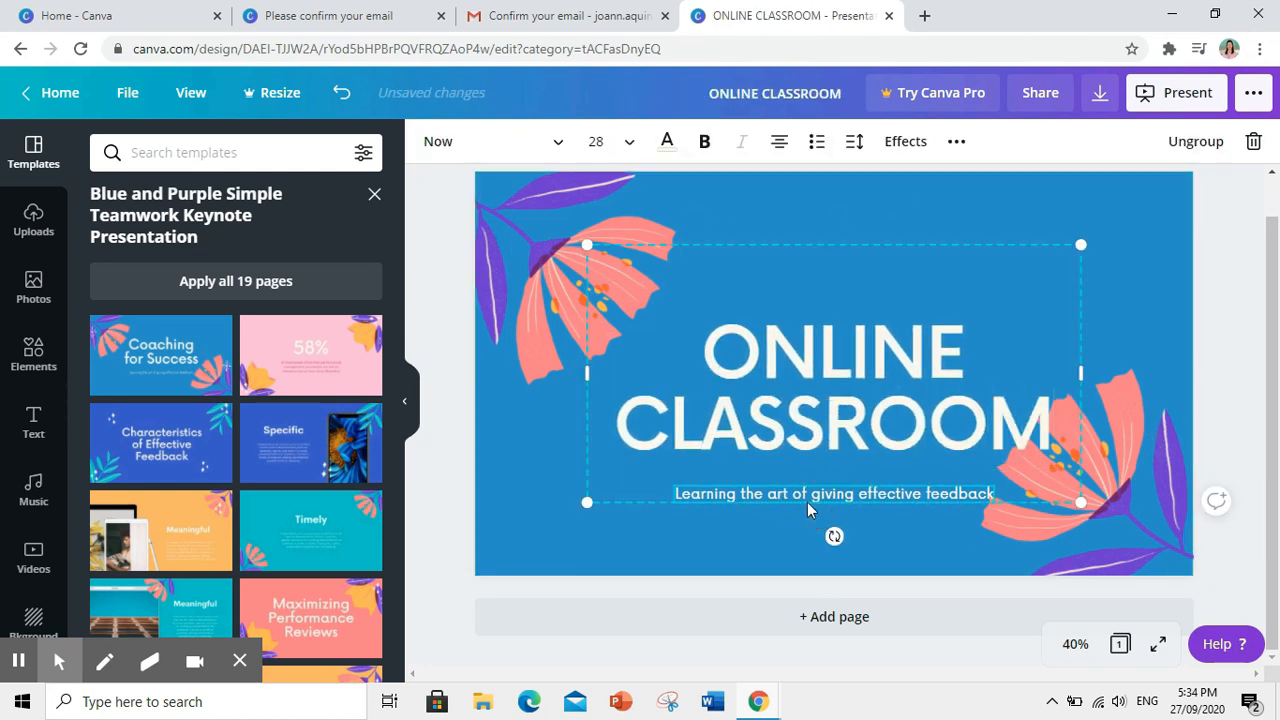
double_click(833, 493)
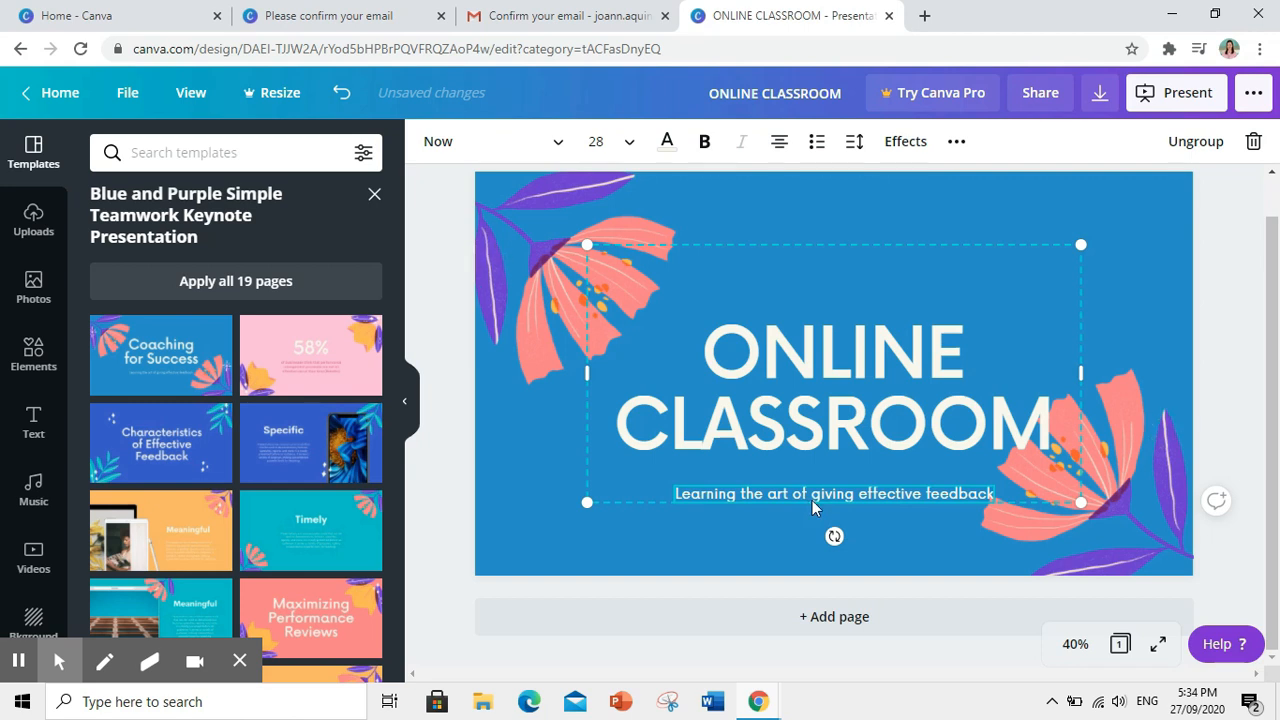
mouse_move(1052, 226)
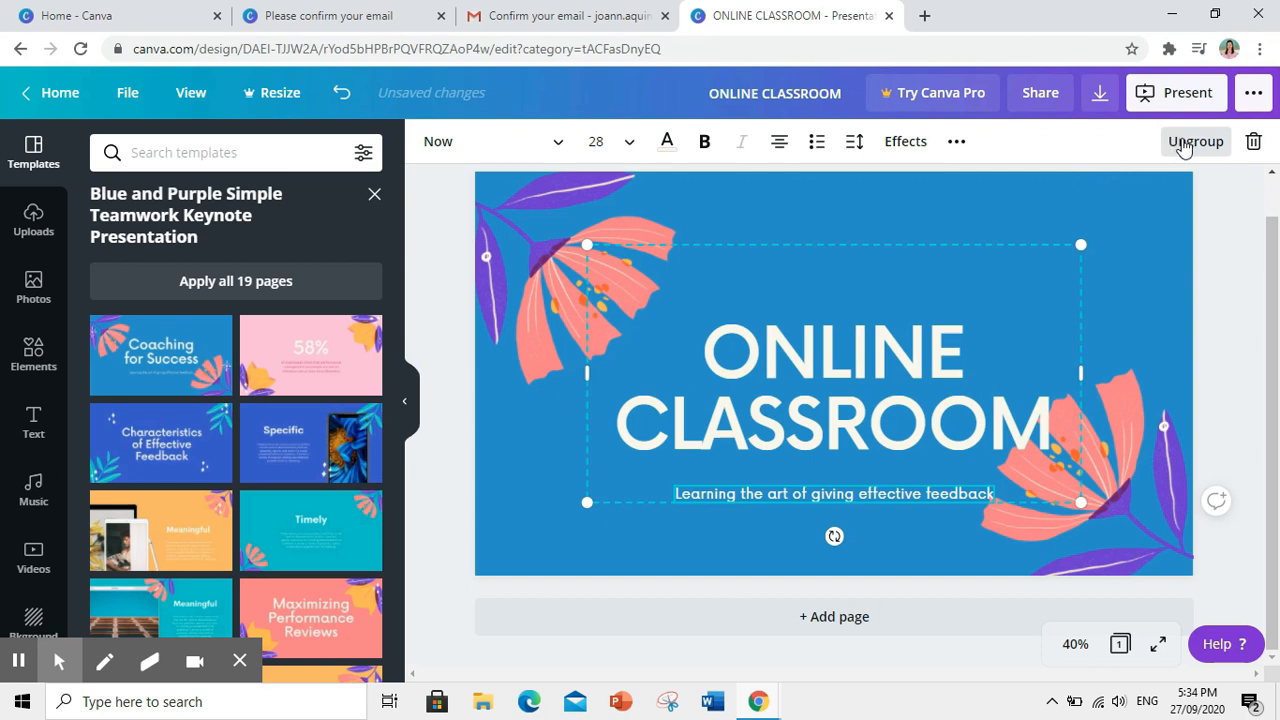
click(1196, 141)
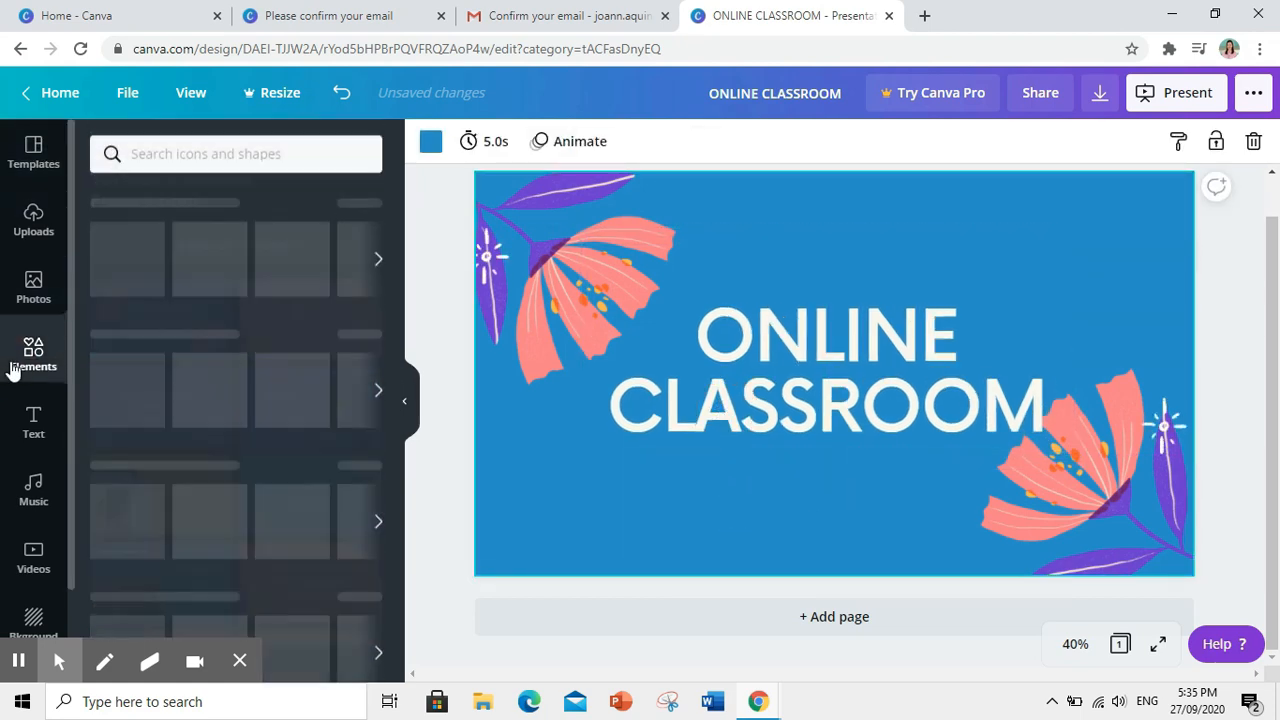
Step: Search Elements for SPARKLING BACKGROUND and add a scattered coloured sparkle graphic
click(33, 355)
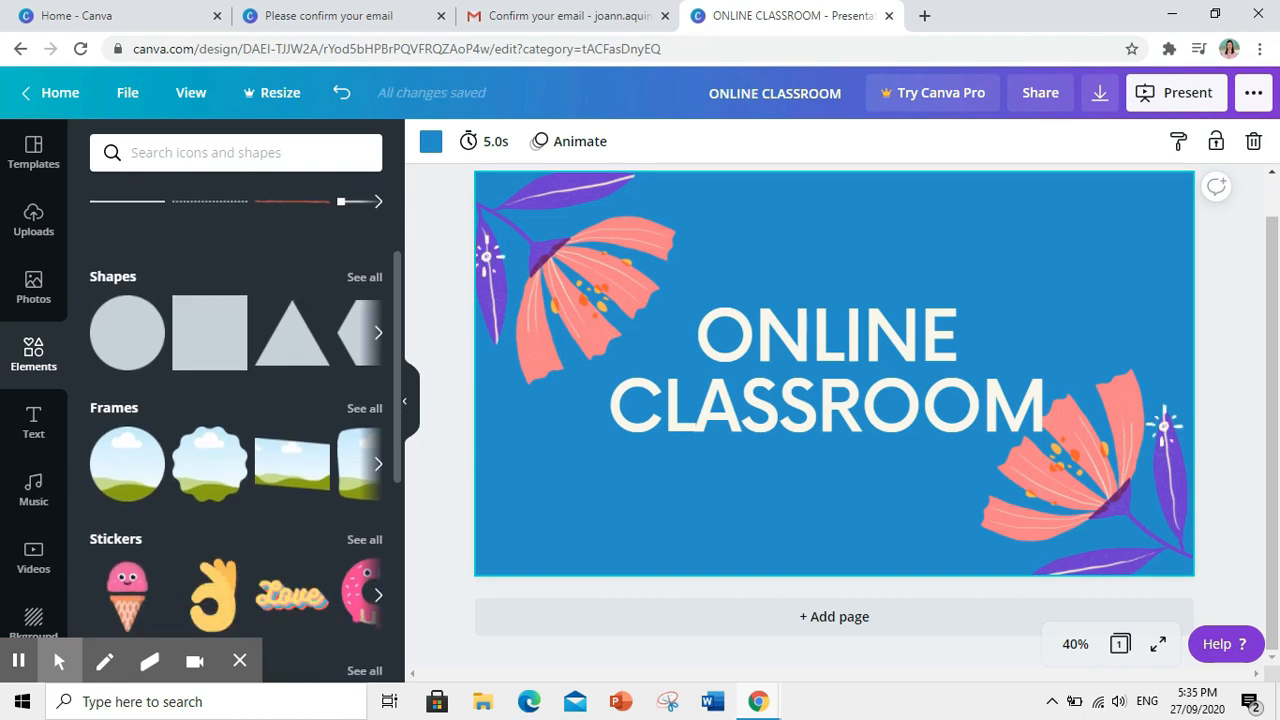
click(236, 153)
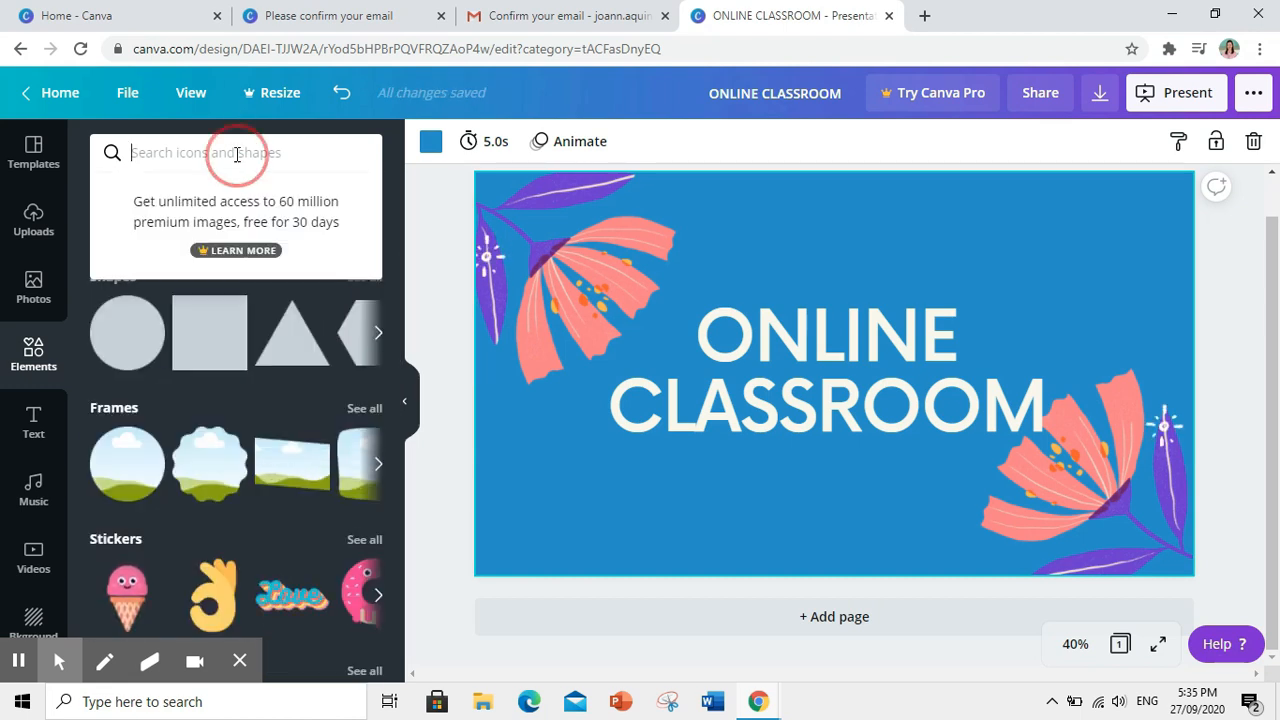
text(SPARKLING BACKGROUND)
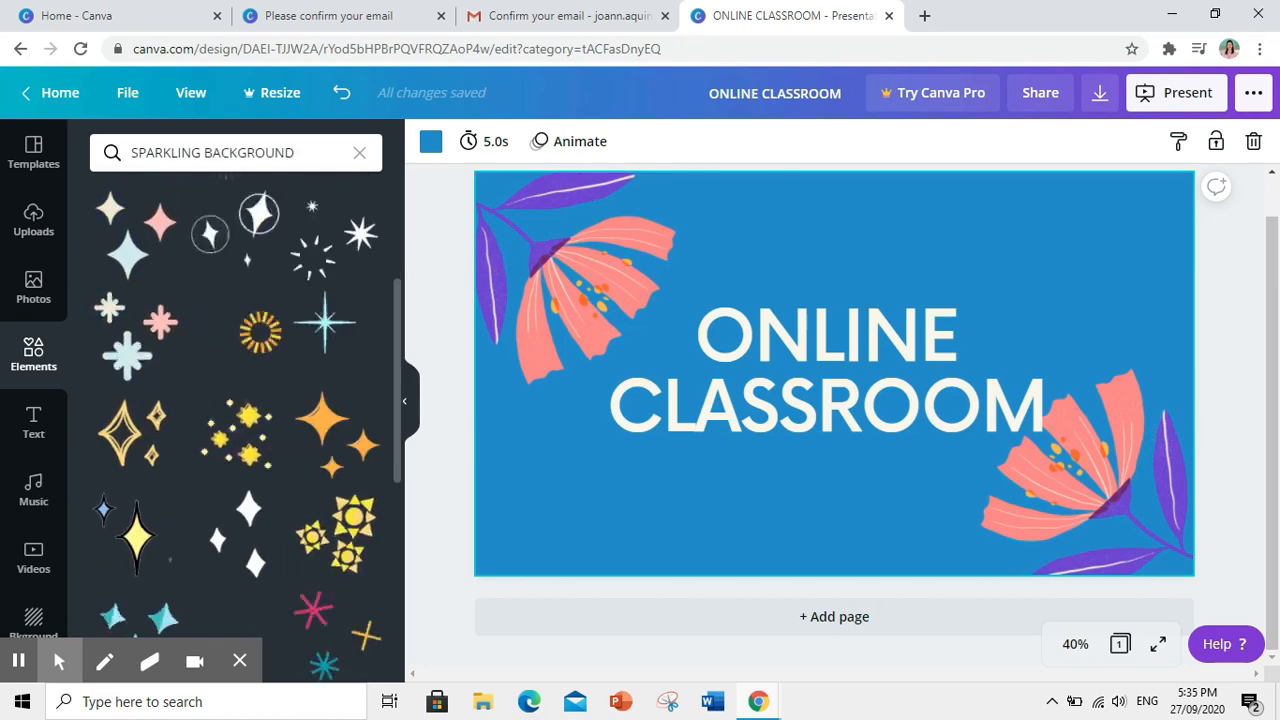
scroll(down, 3)
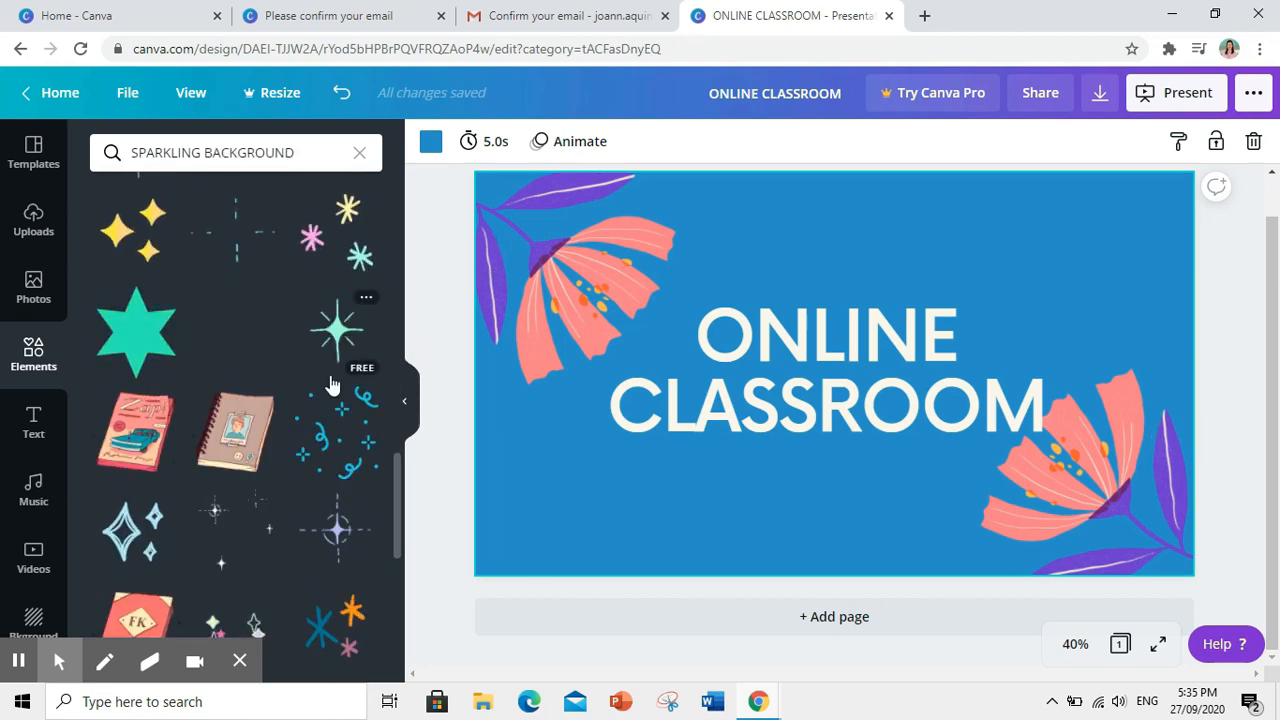
scroll(down, 3)
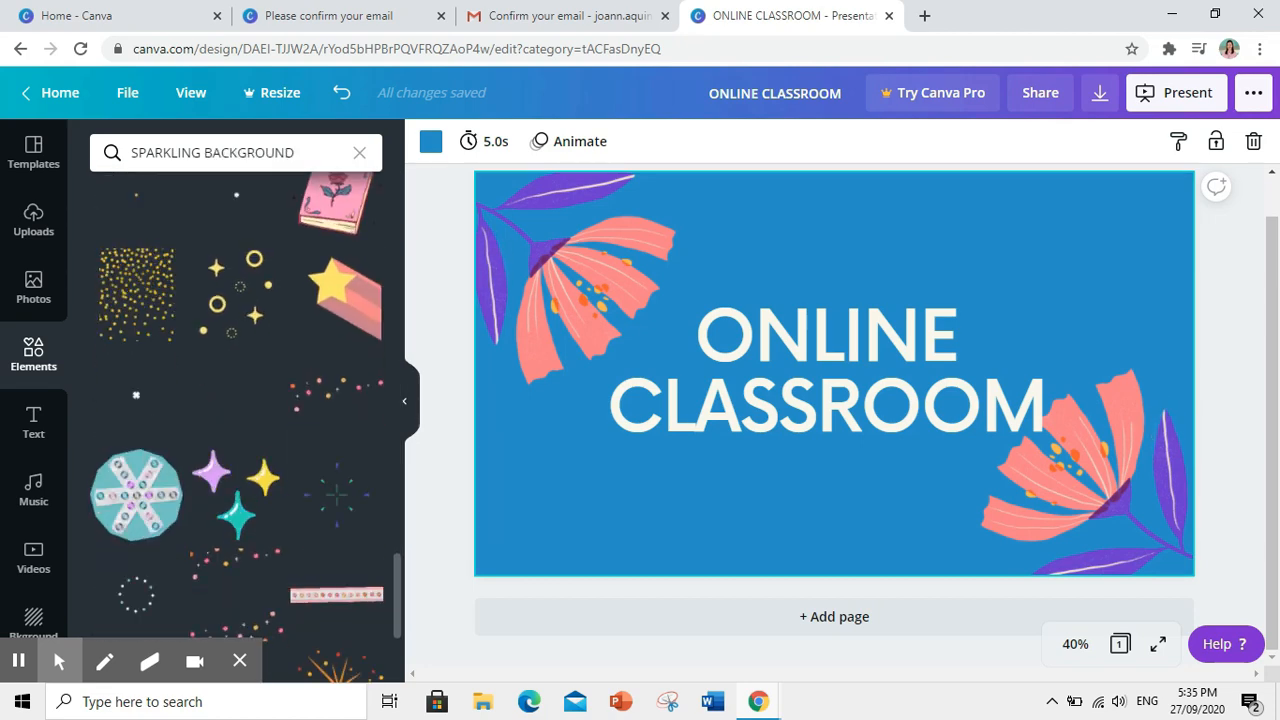
scroll(down, 3)
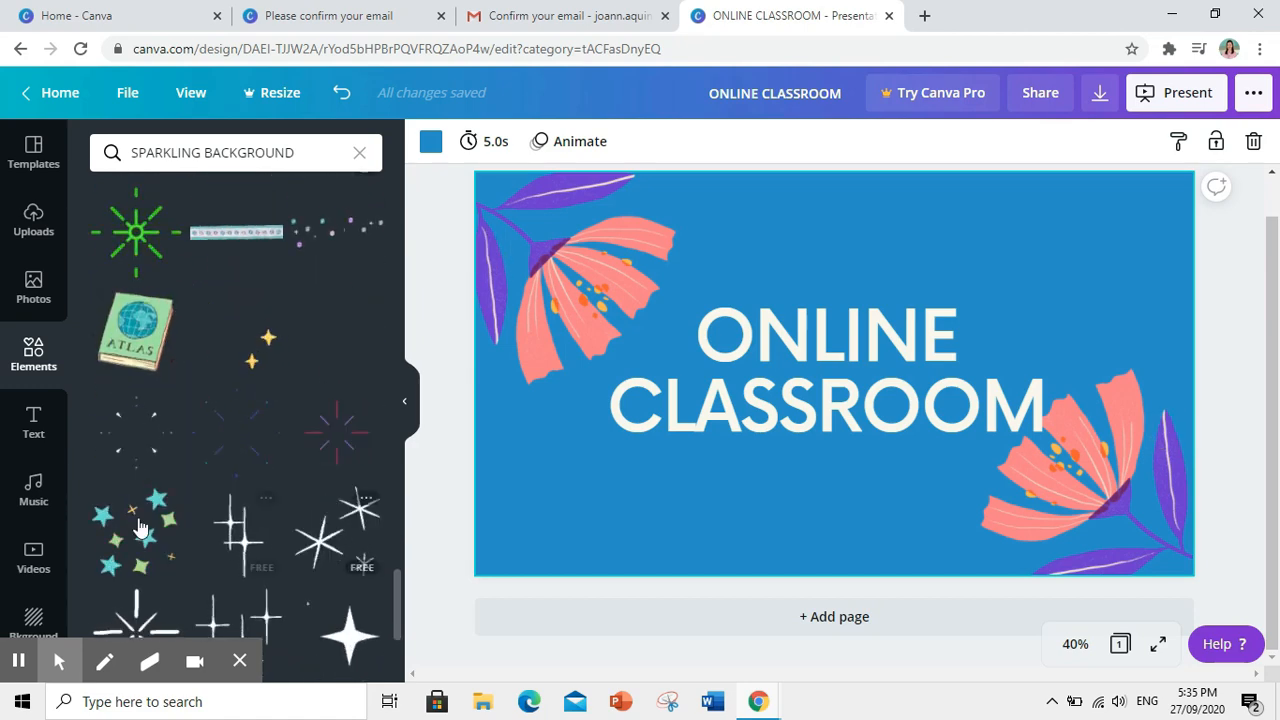
click(138, 527)
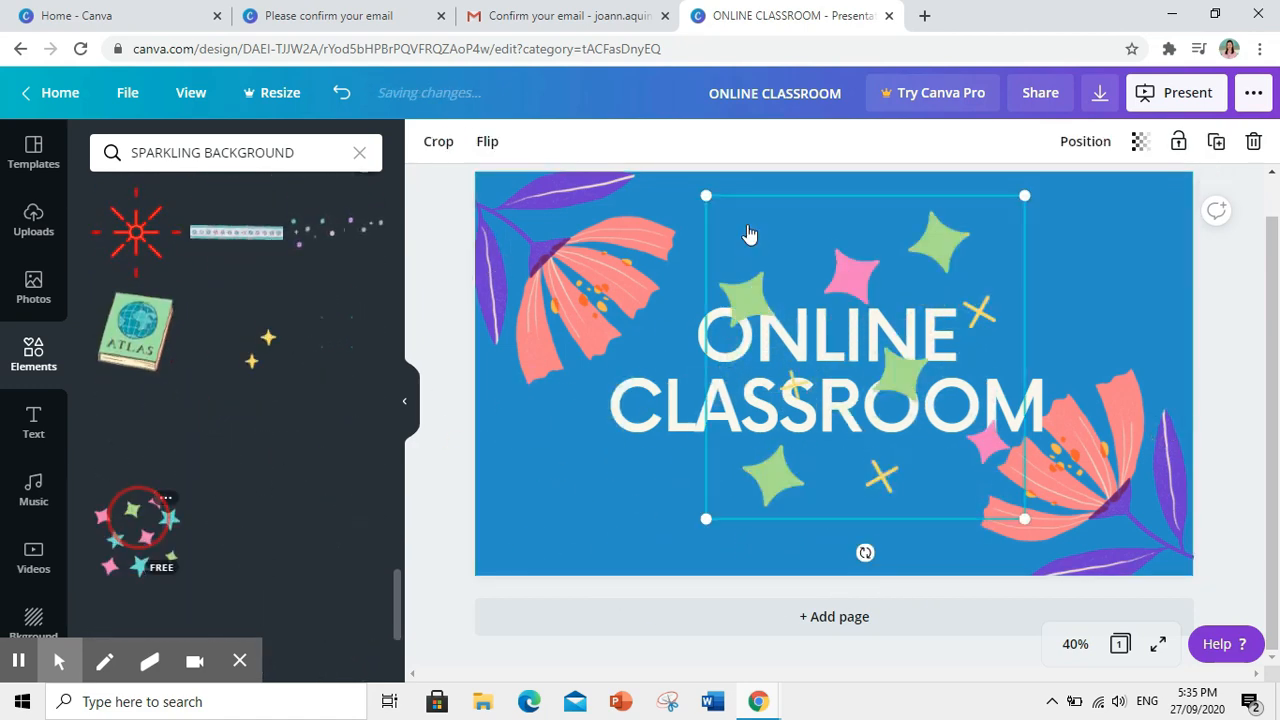
Step: Place the sparkles at the top right and a duplicate at the bottom left of the slide
right_click(835, 248)
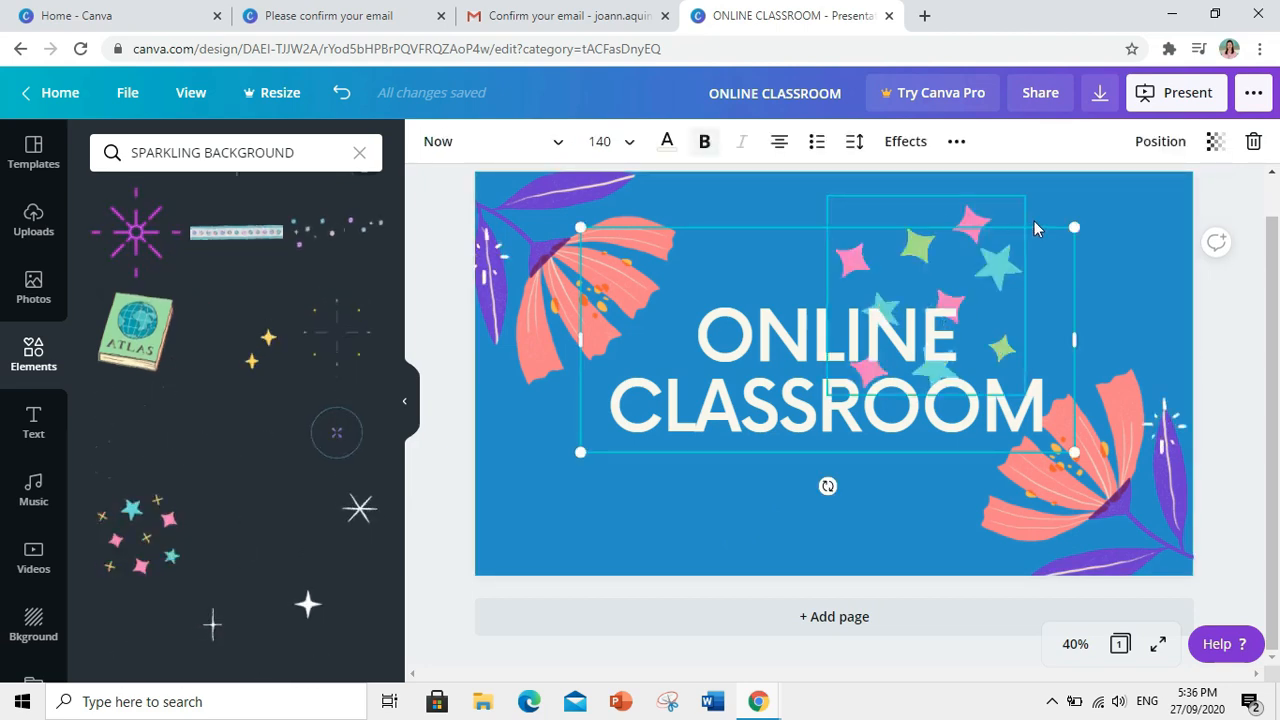
drag(1075, 228, 1058, 237)
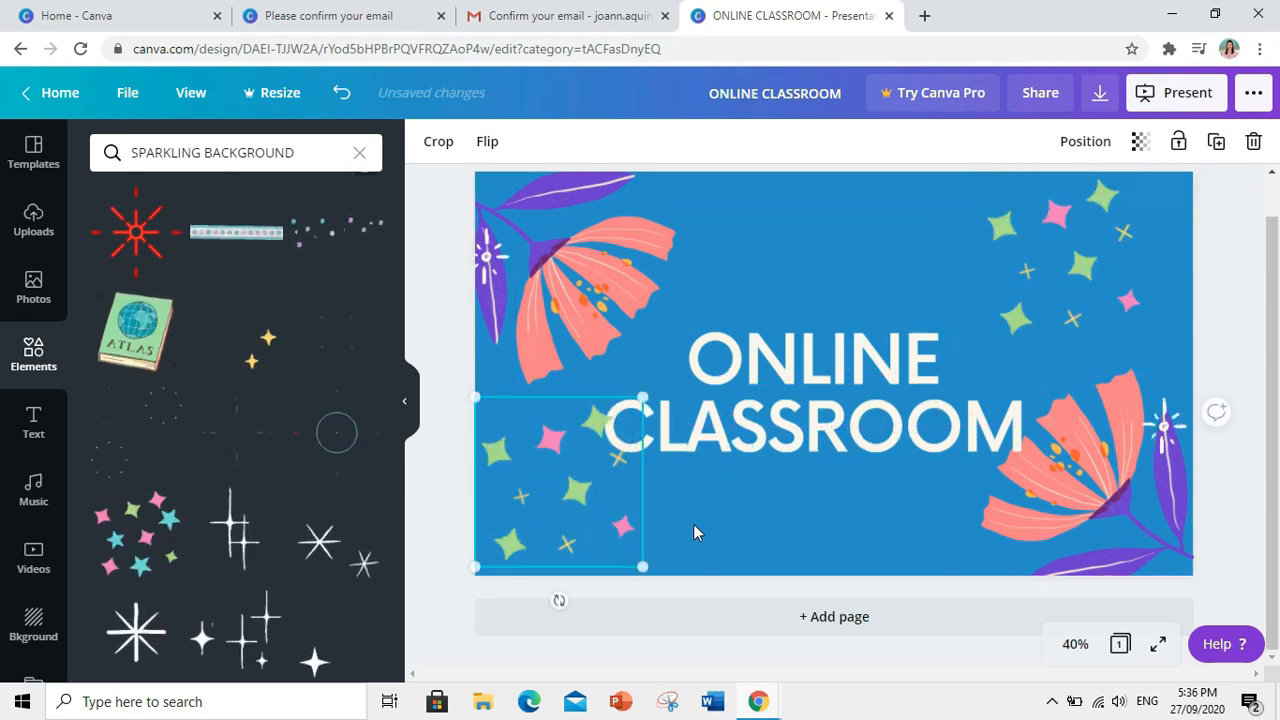
Step: Return from the editor to the Canva home page
click(893, 365)
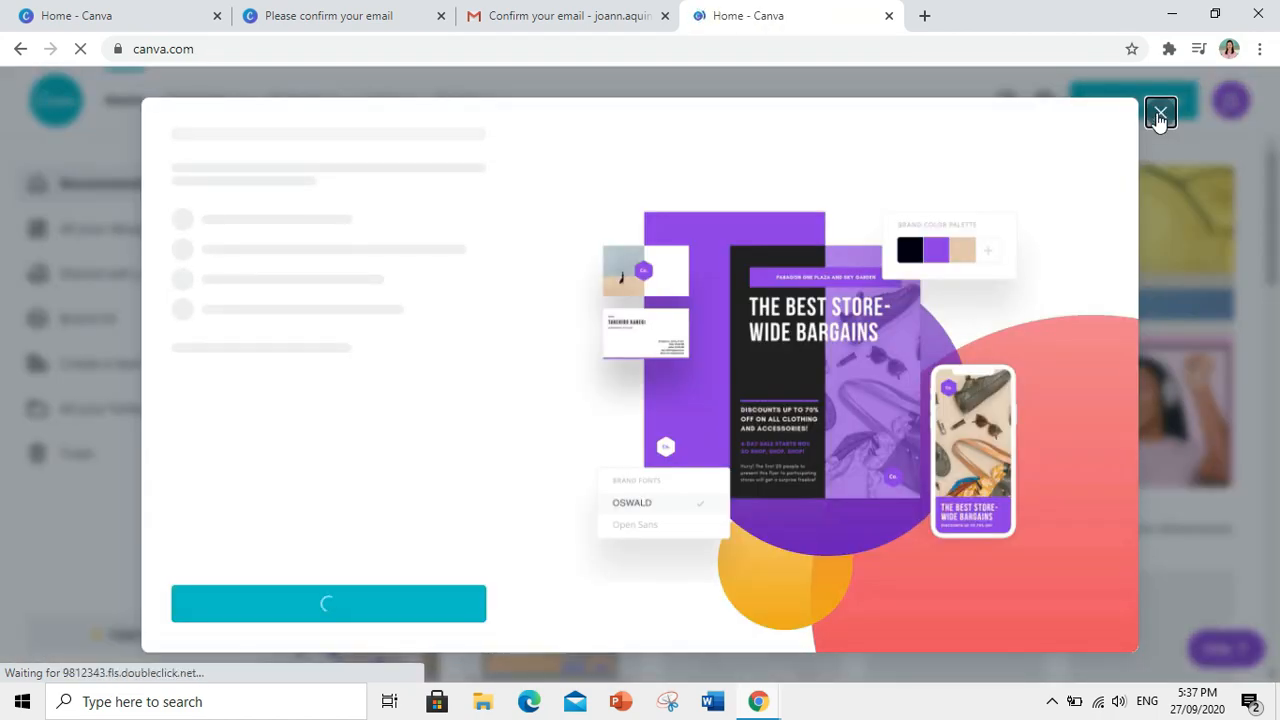
Step: Dismiss the brand-kit promo and show All your designs listing the ONLINE CLASSROOM slide
click(1159, 112)
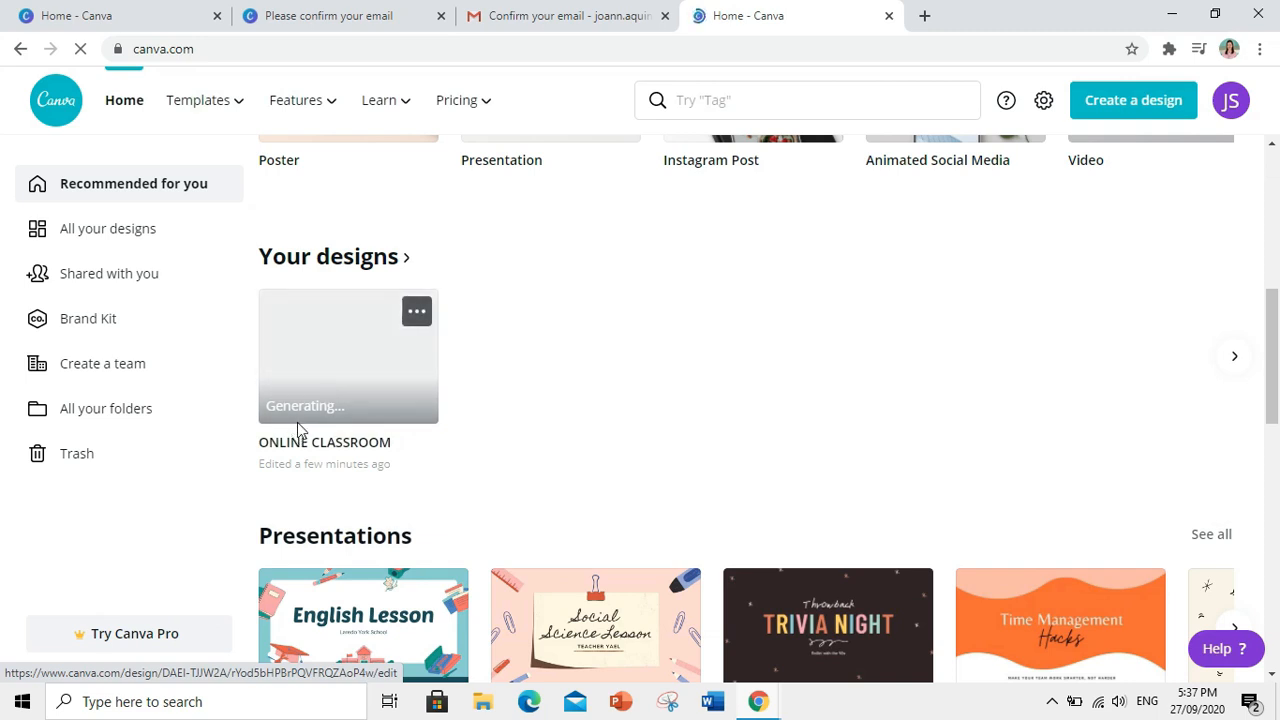
mouse_move(310, 438)
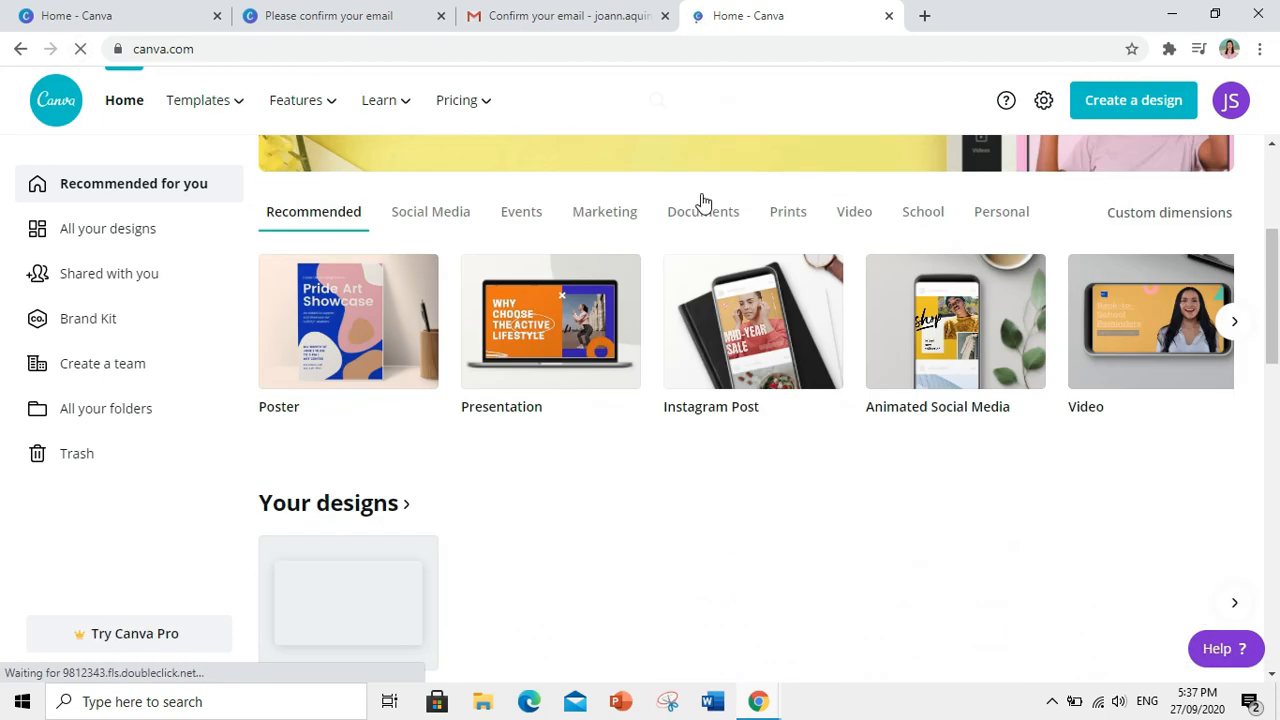
scroll(down, 3)
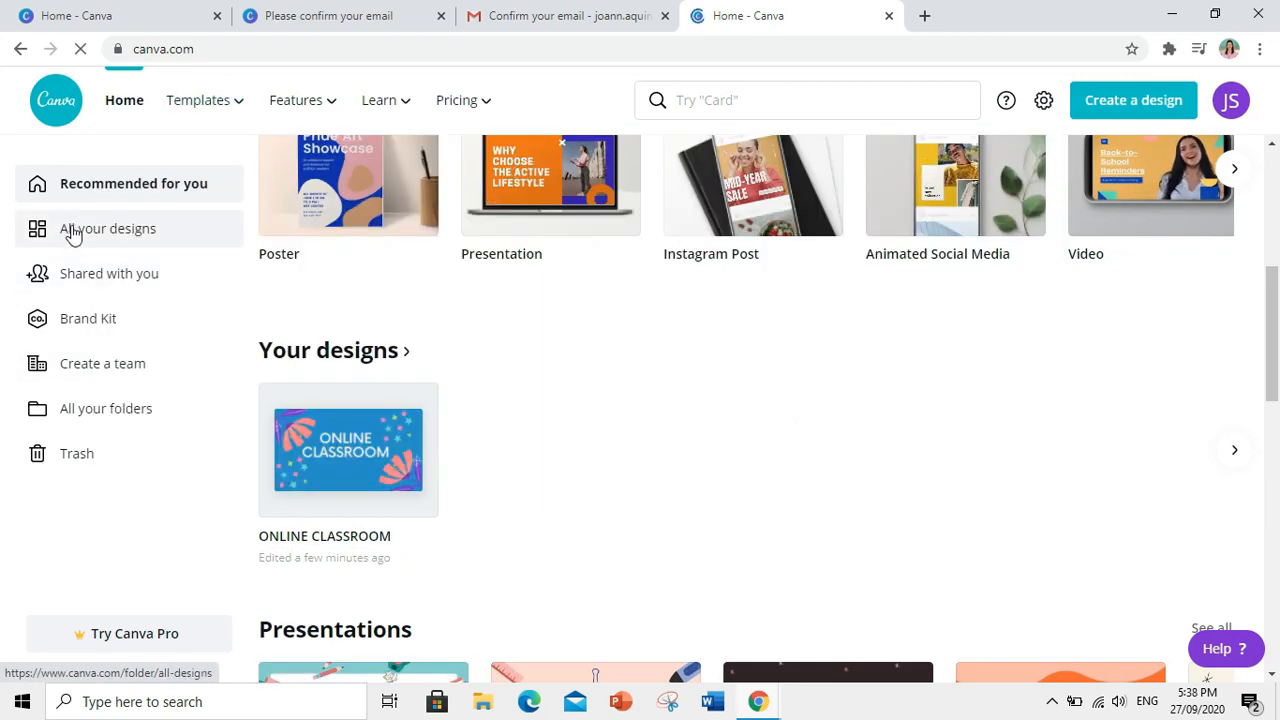
click(107, 228)
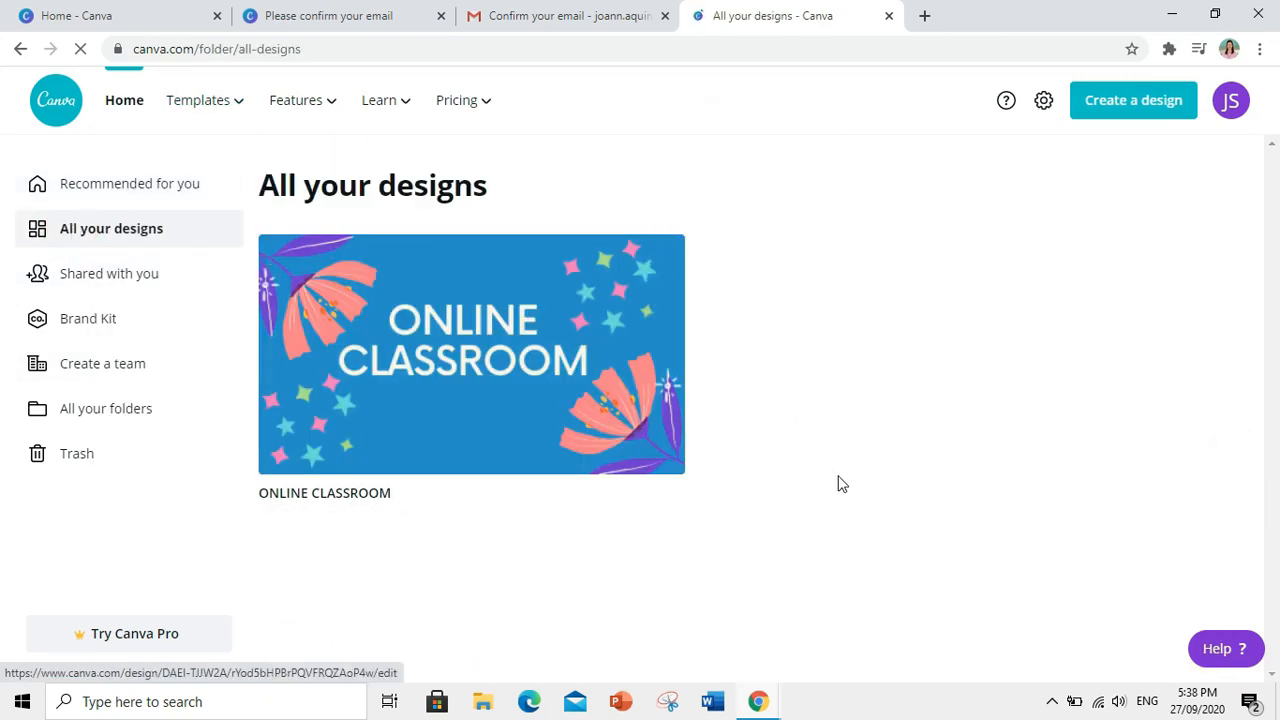
mouse_move(856, 482)
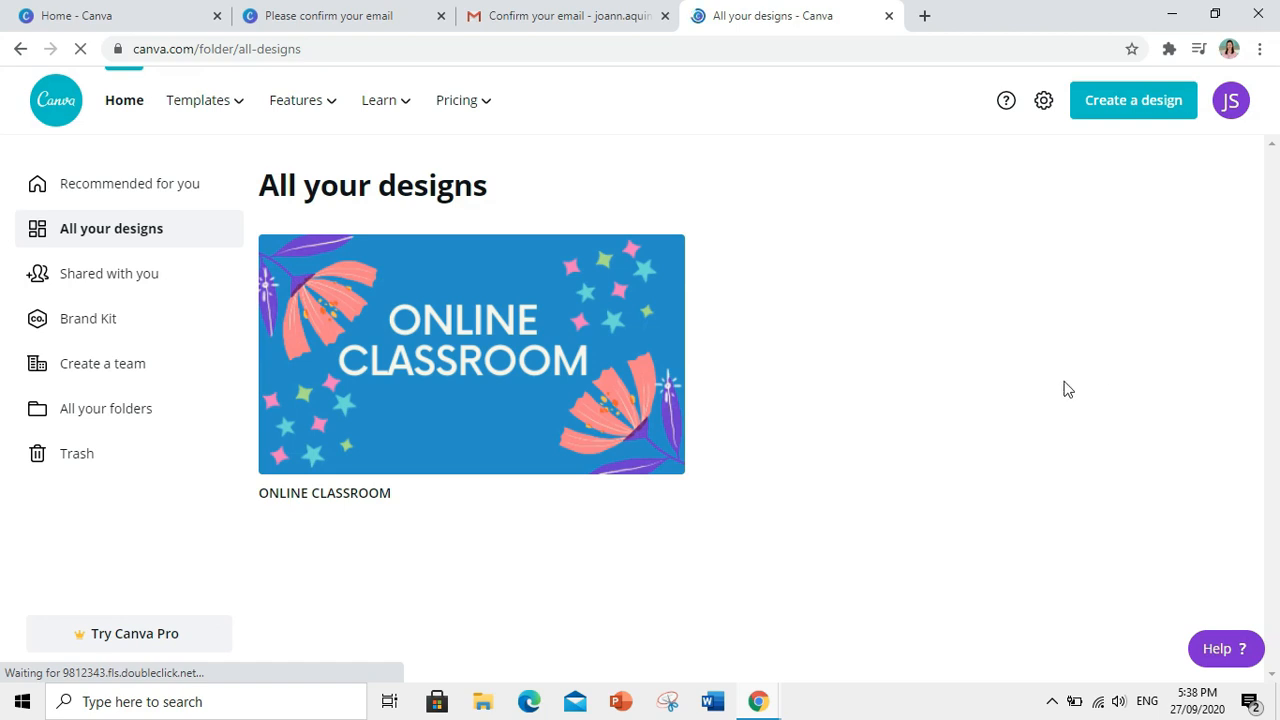
mouse_move(914, 430)
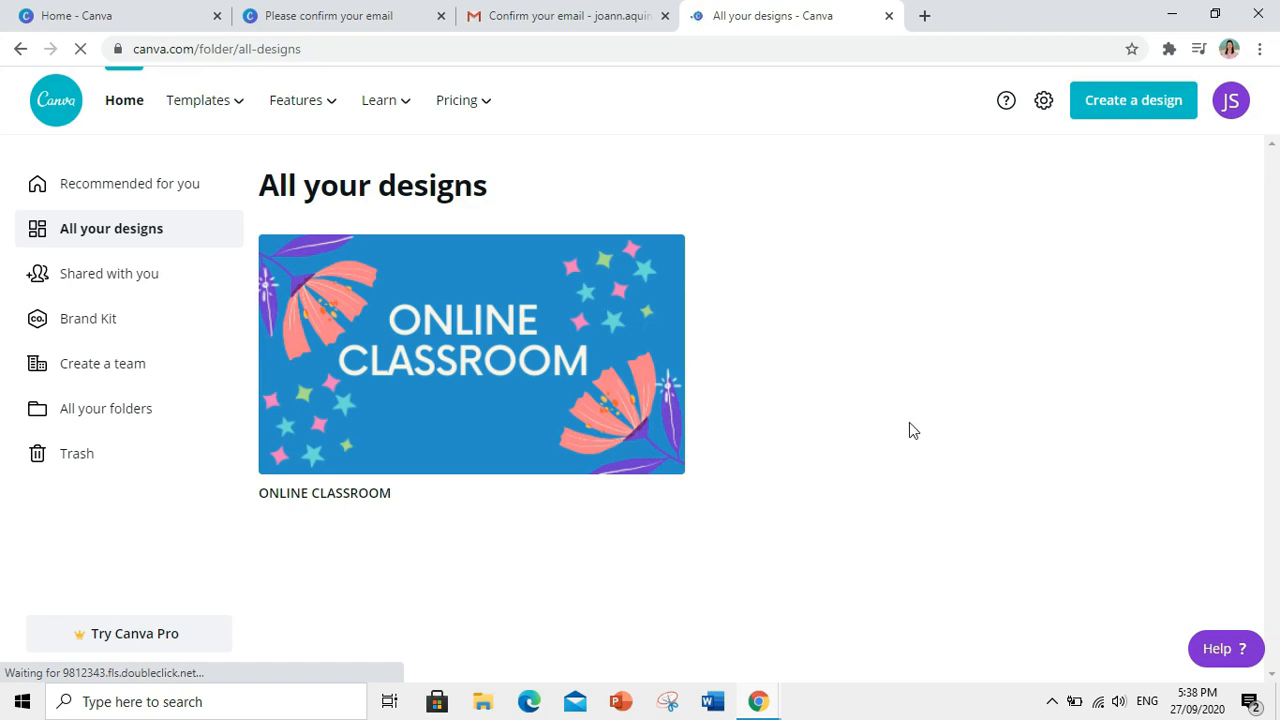